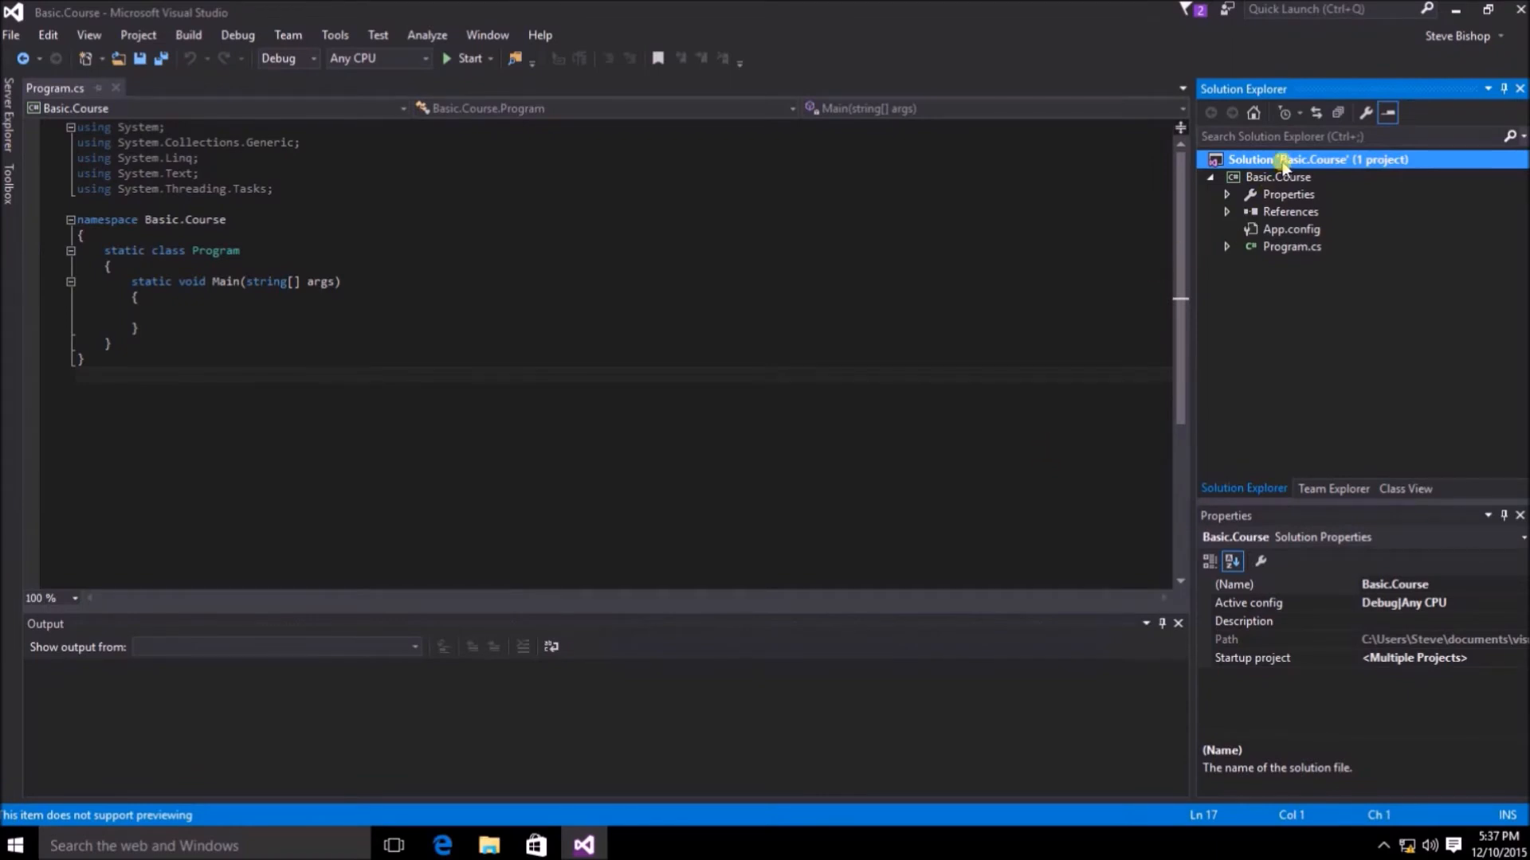
- Open the Basic.Course solution's property pages at its configuration settings
{"action": "right_click", "coordinate": [1315, 159]}
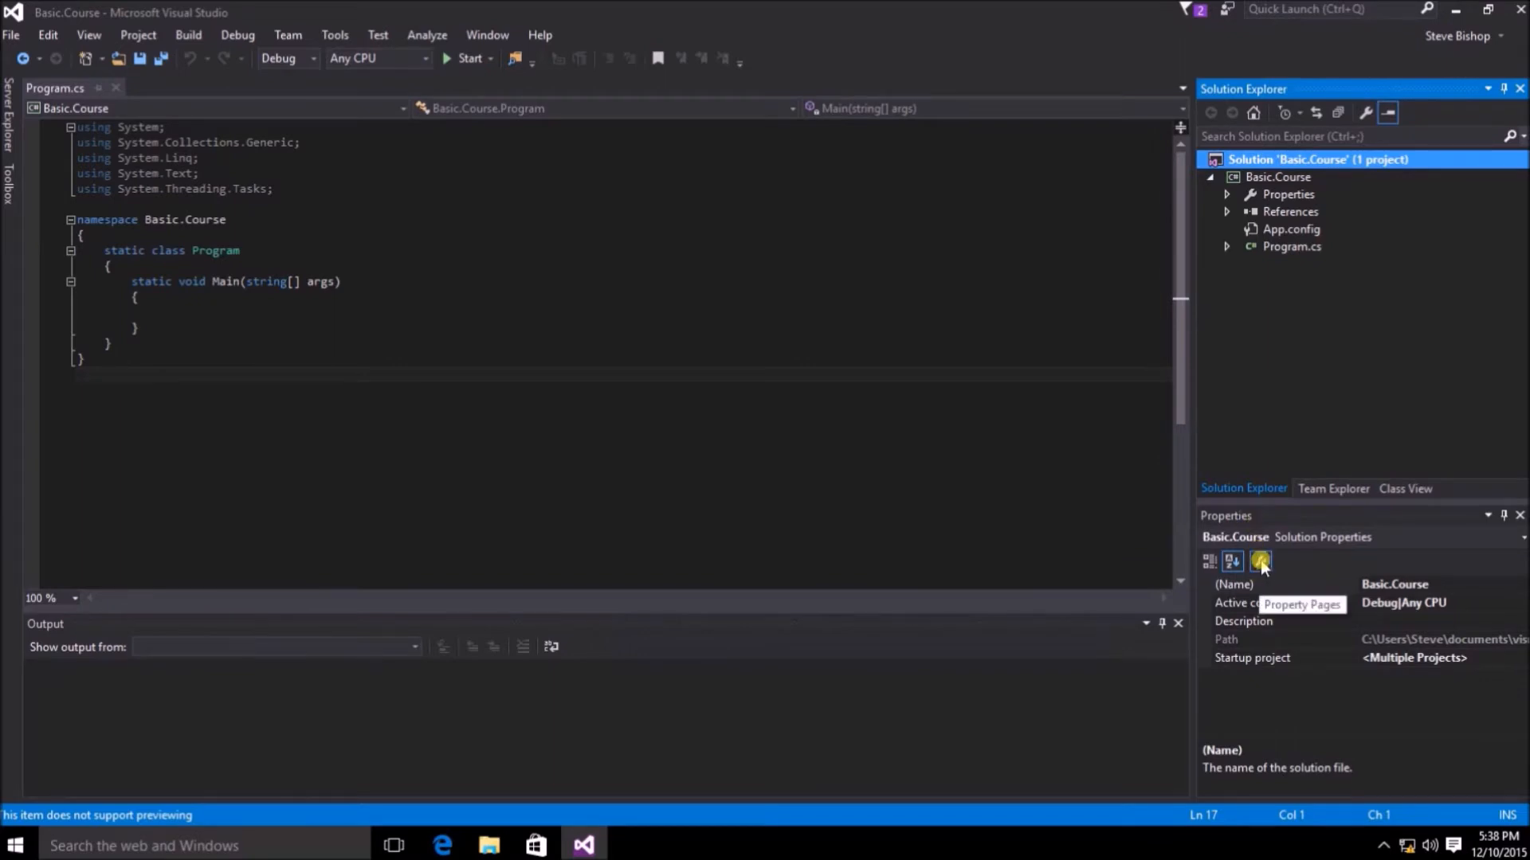
{"action": "left_click", "coordinate": [1259, 561]}
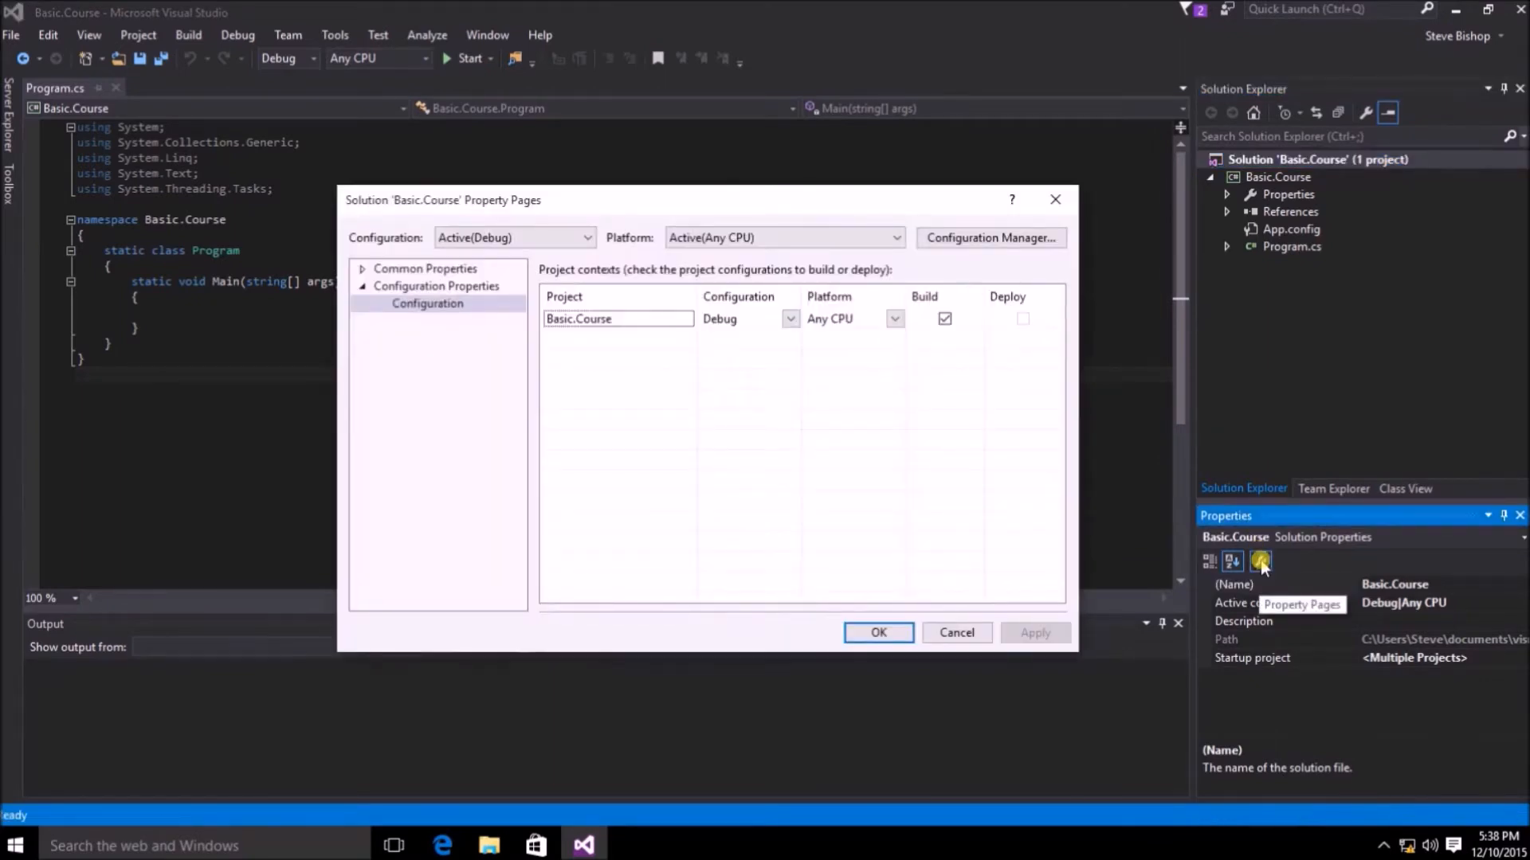
- Review the solution's Startup Project settings, selecting multiple startup projects and Basic.Course's start action
{"action": "left_click", "coordinate": [425, 269]}
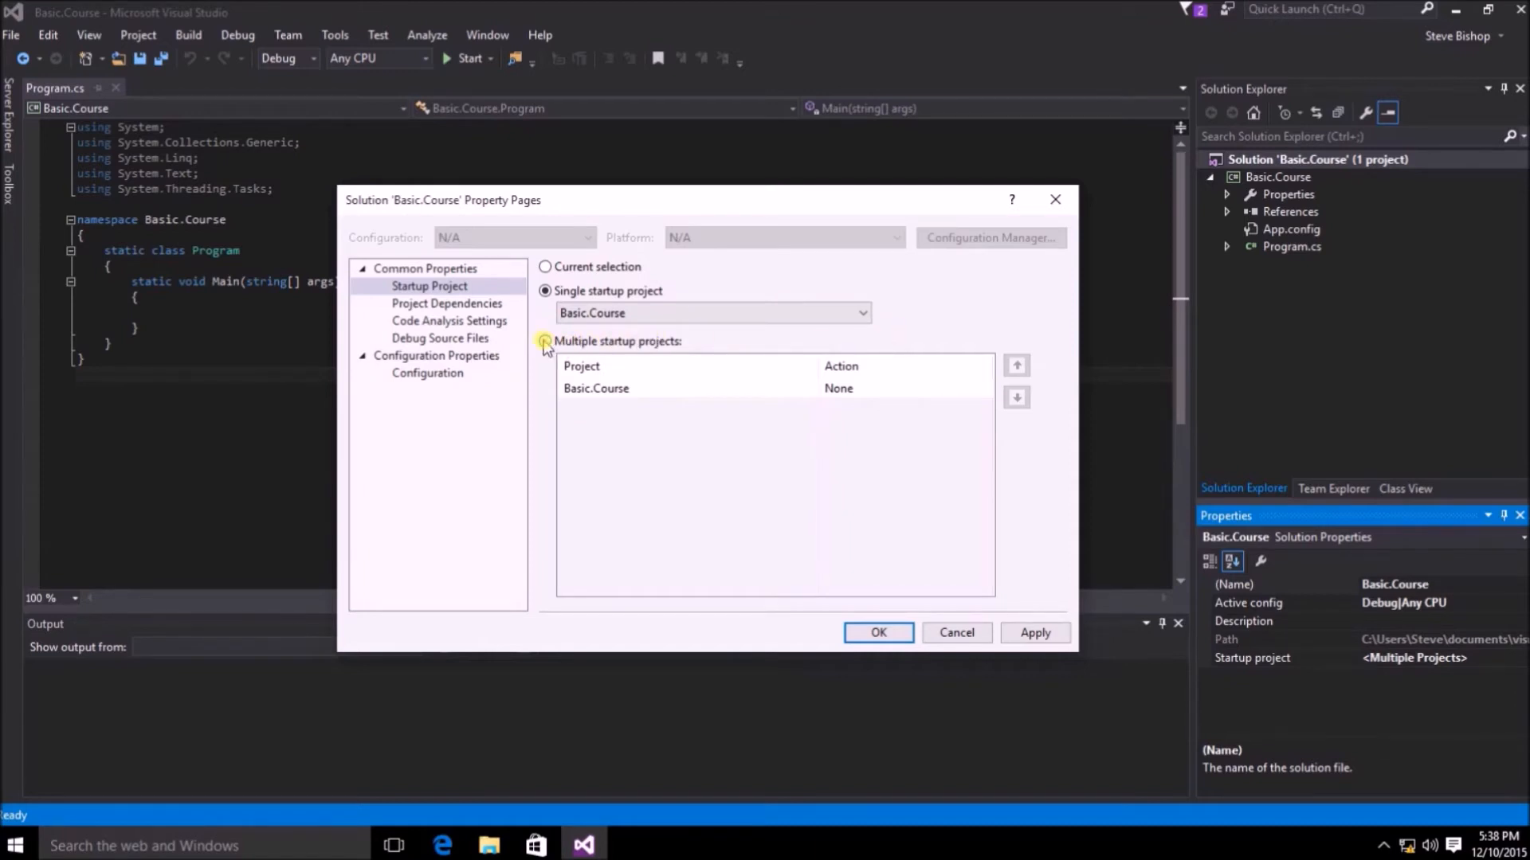
{"action": "left_click", "coordinate": [544, 340]}
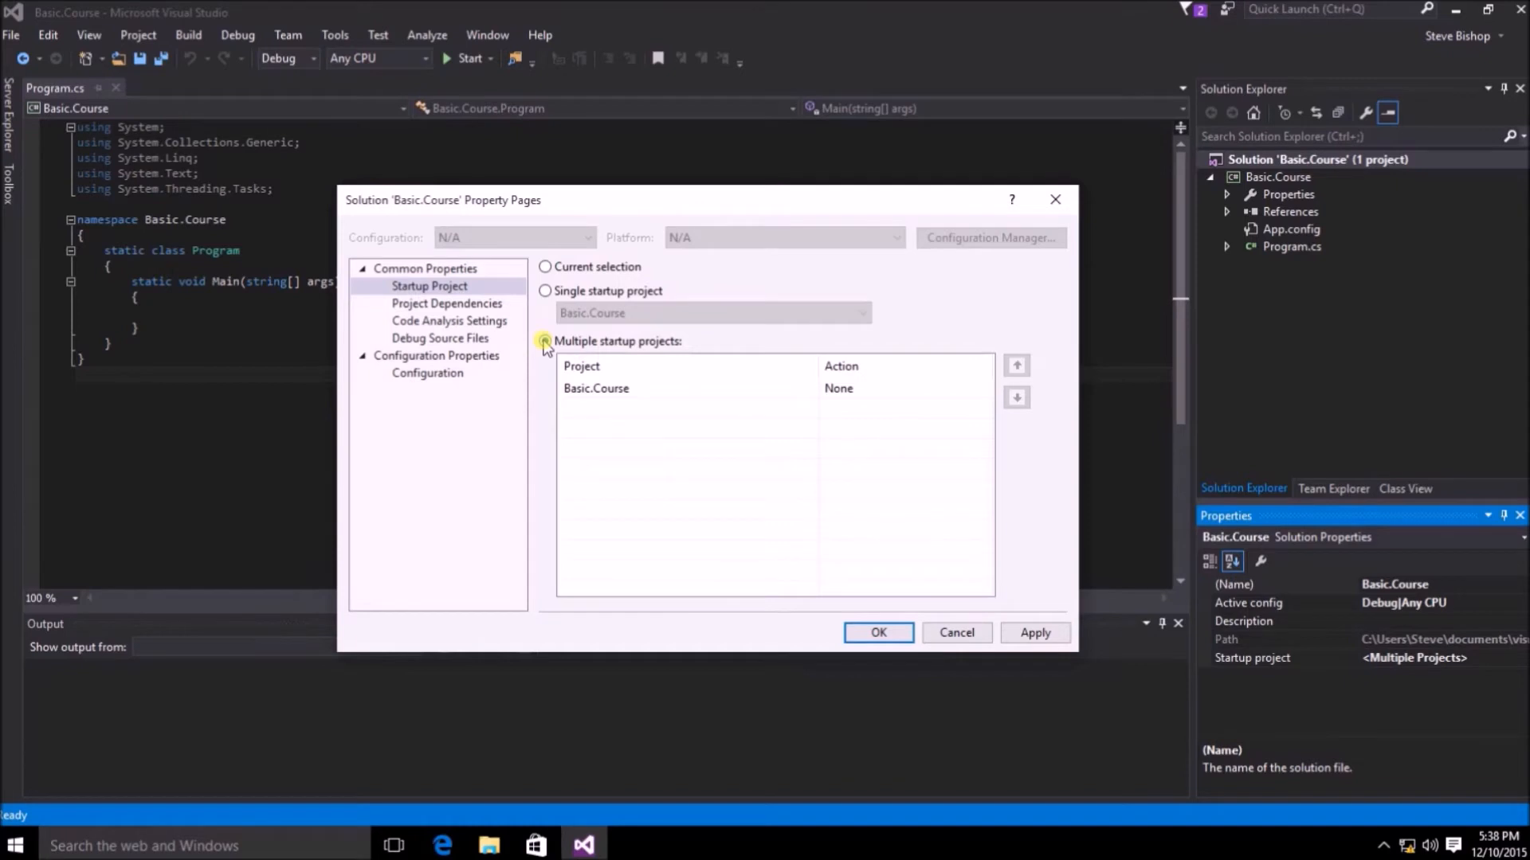
{"action": "left_click", "coordinate": [981, 388]}
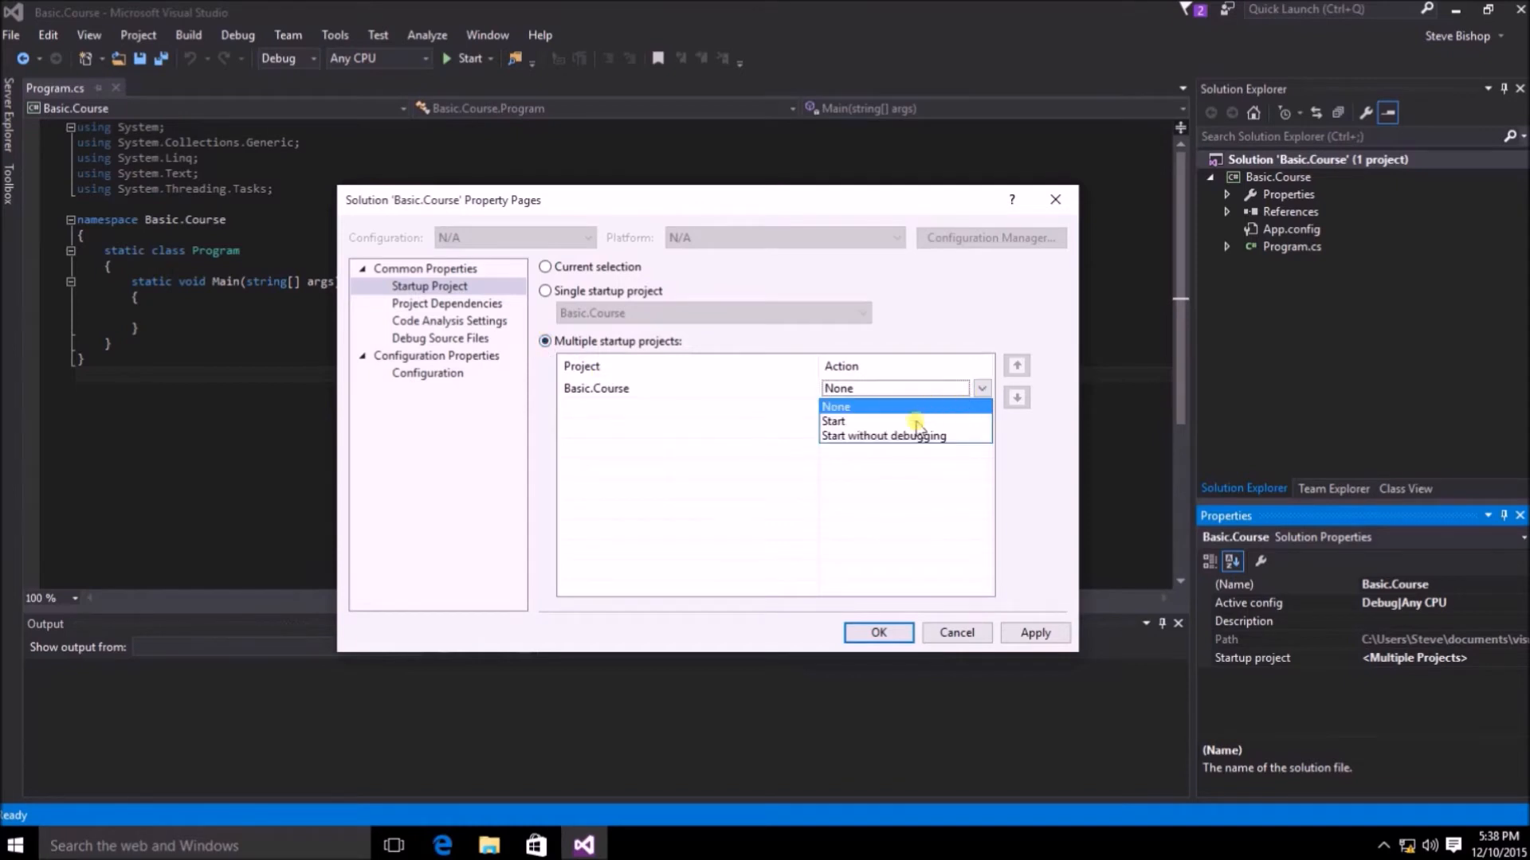
- Close the solution property pages and open the Basic.Course project's Properties
{"action": "left_click", "coordinate": [834, 420]}
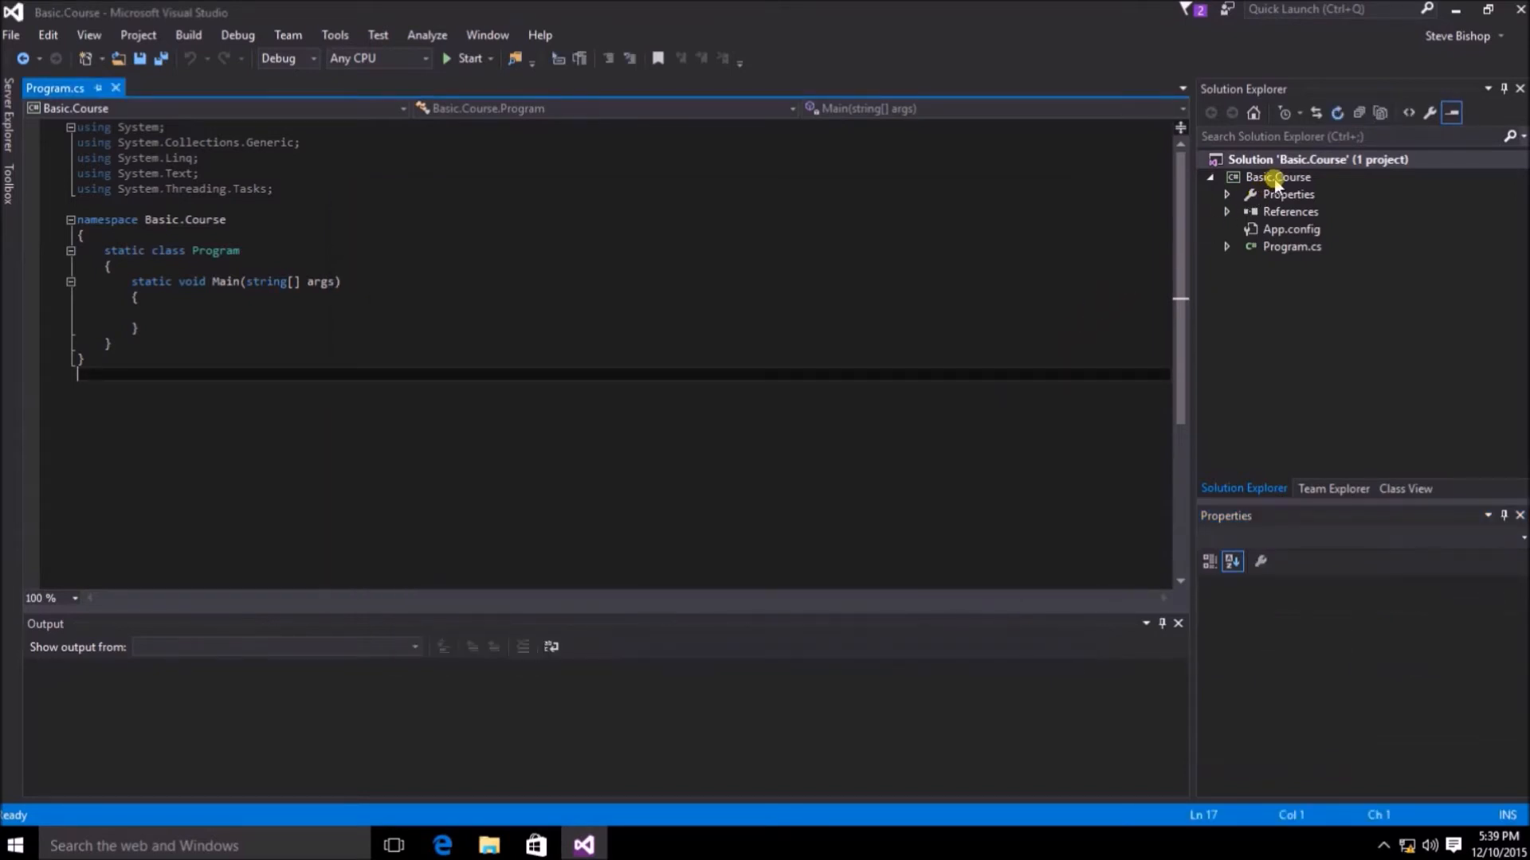
{"action": "right_click", "coordinate": [1278, 177]}
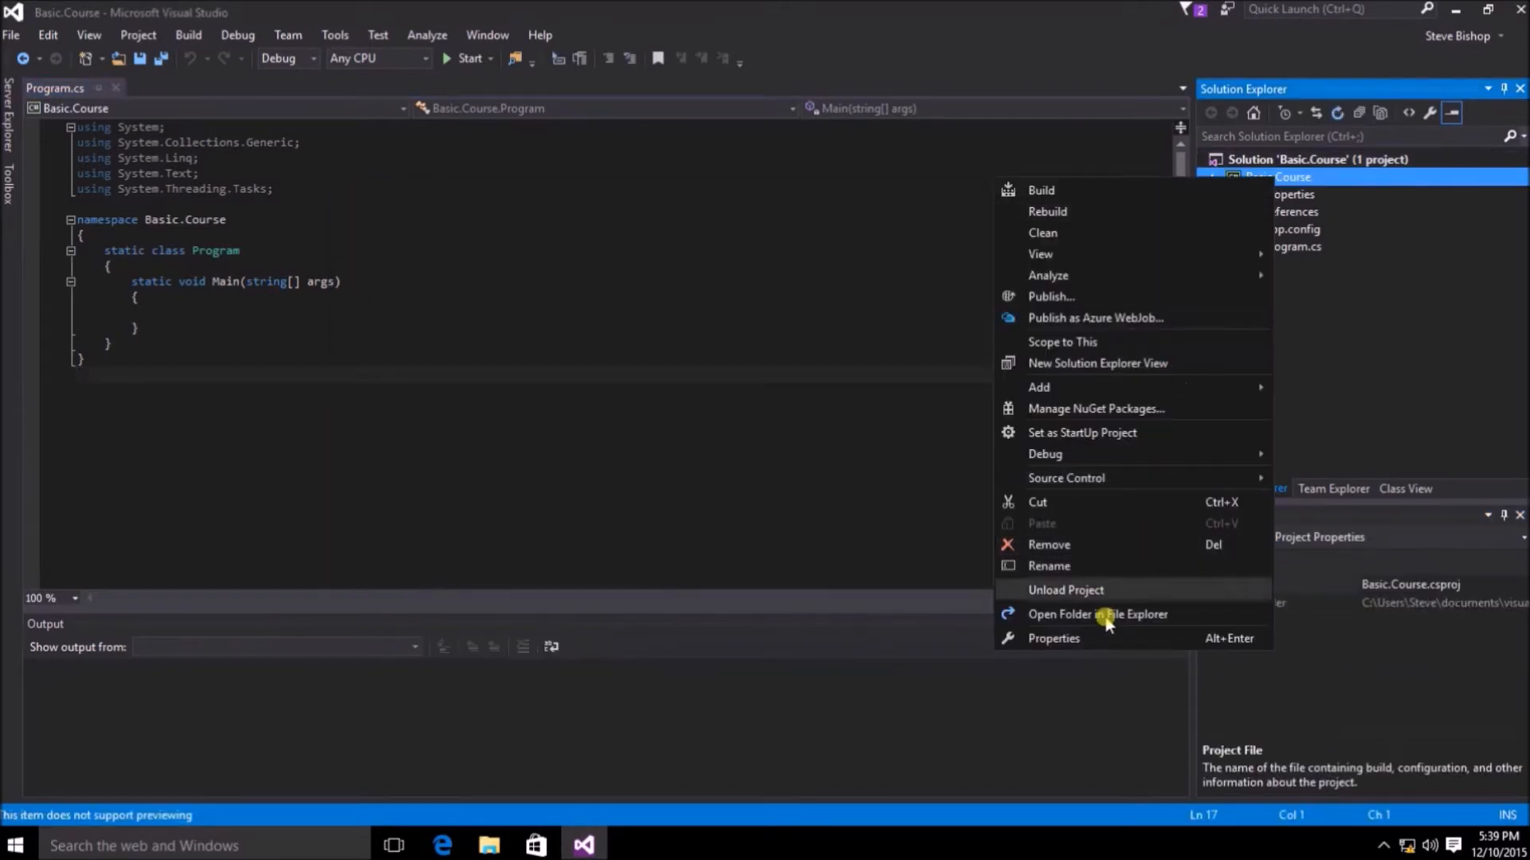
{"action": "mouse_move", "coordinate": [1091, 643]}
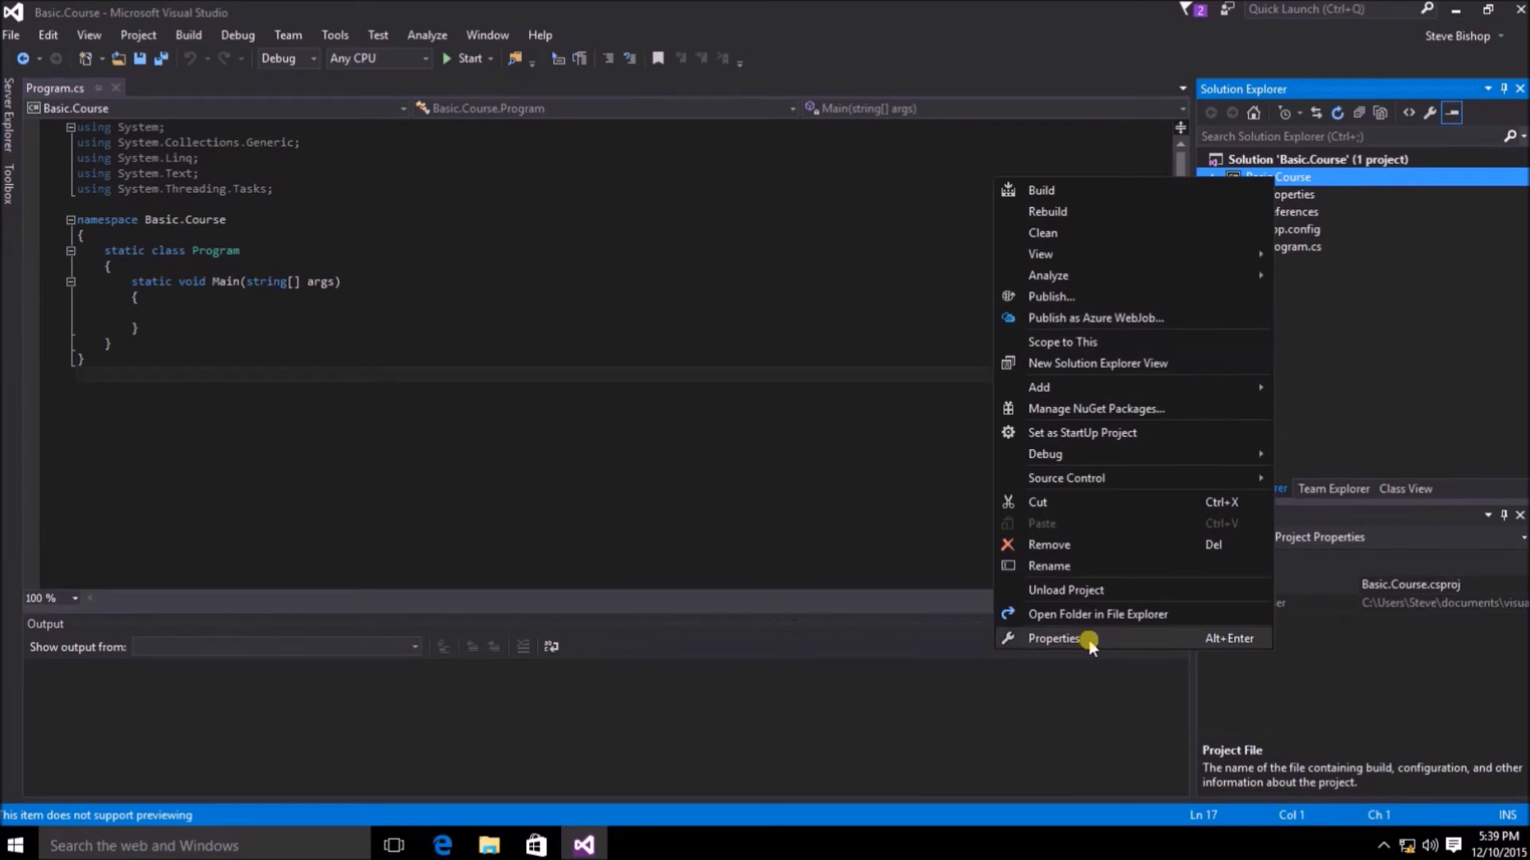
{"action": "left_click", "coordinate": [1052, 638]}
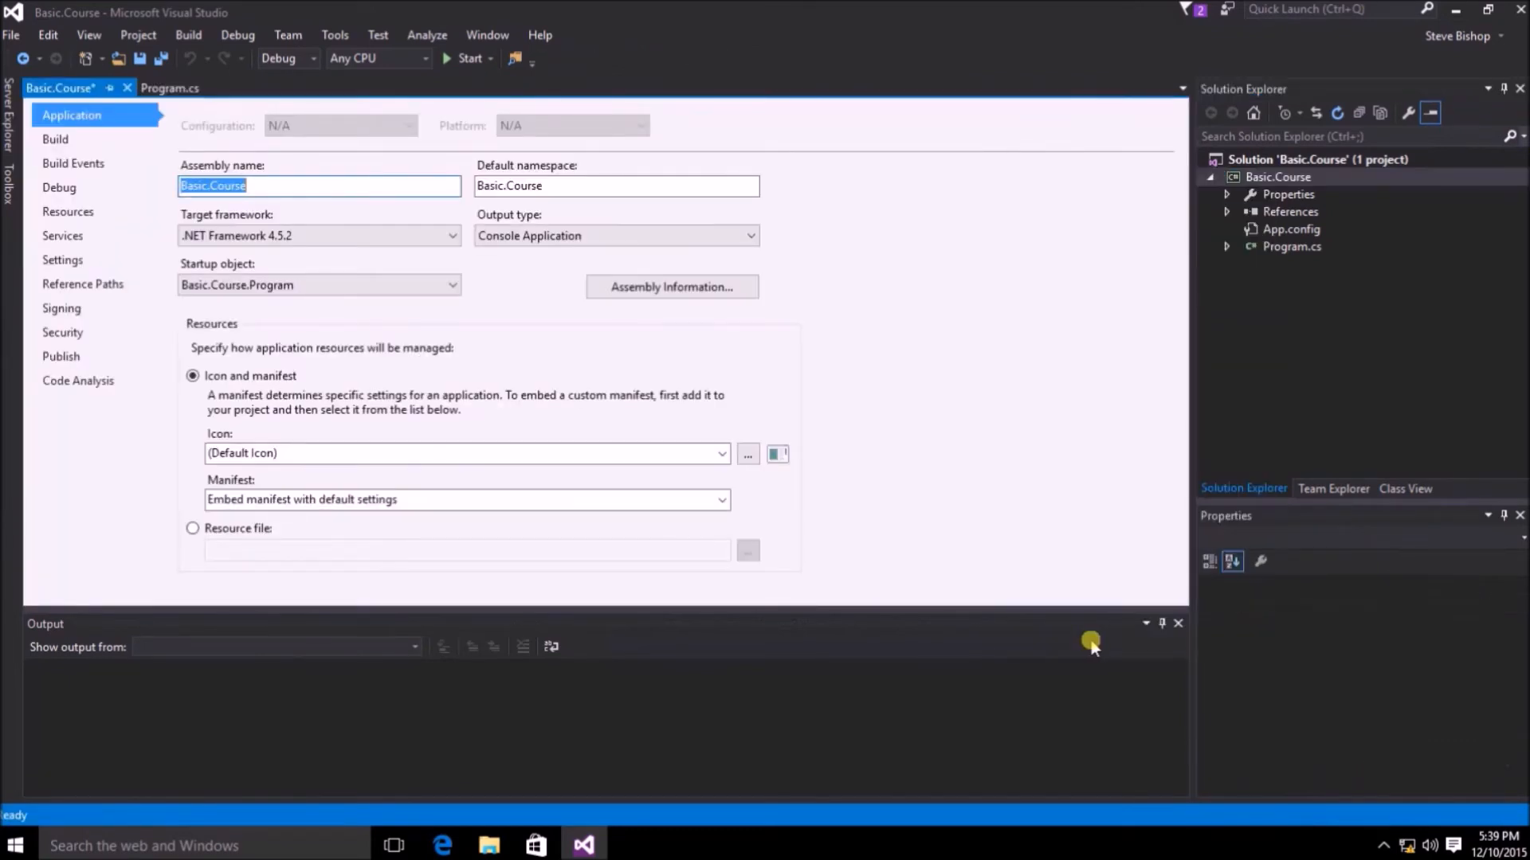
{"action": "left_click", "coordinate": [1278, 177]}
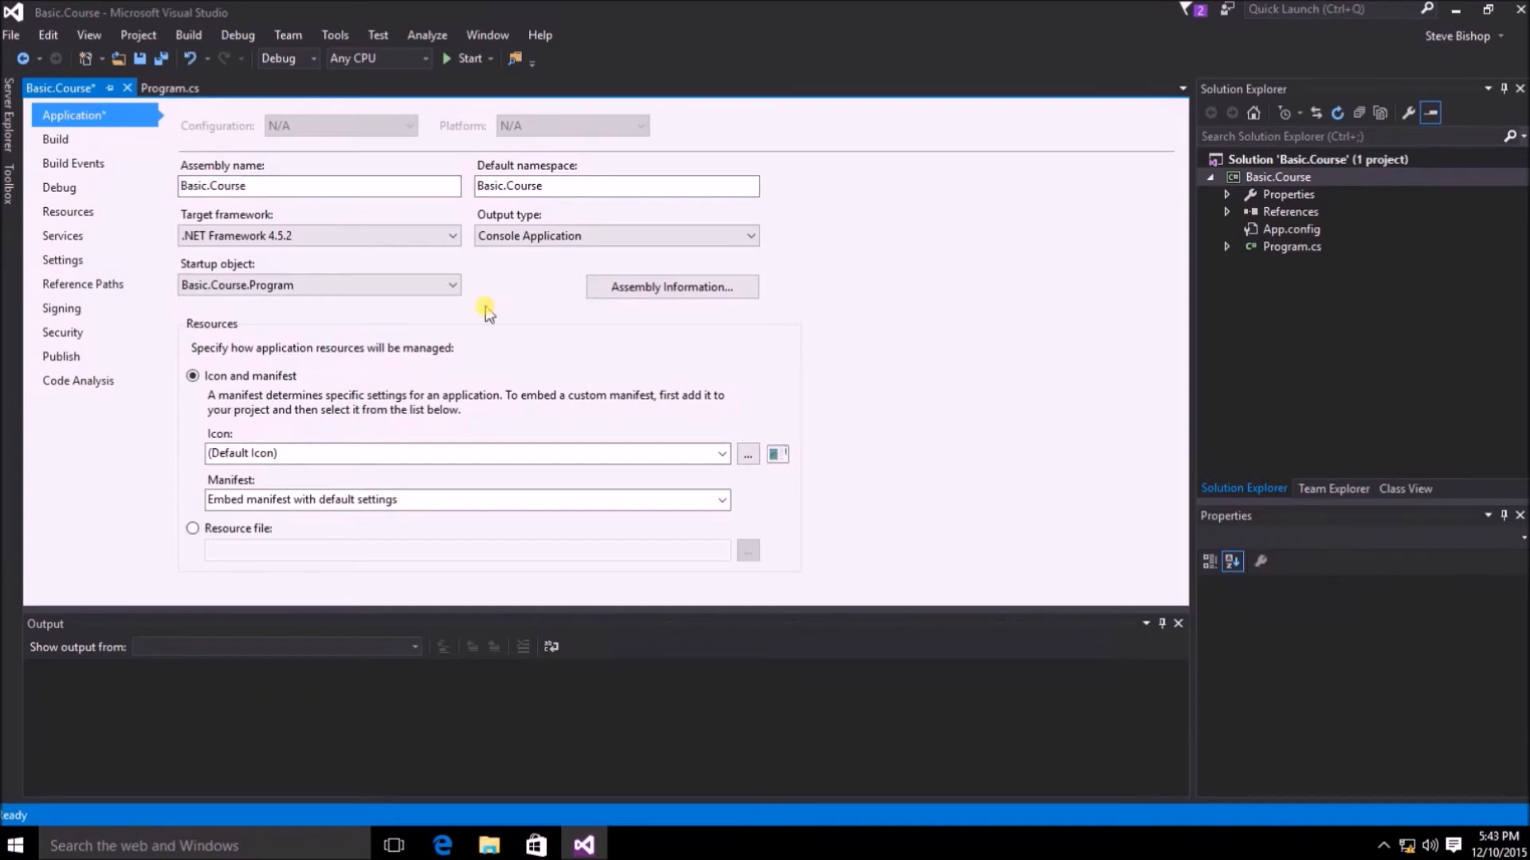
{"action": "left_click", "coordinate": [342, 185]}
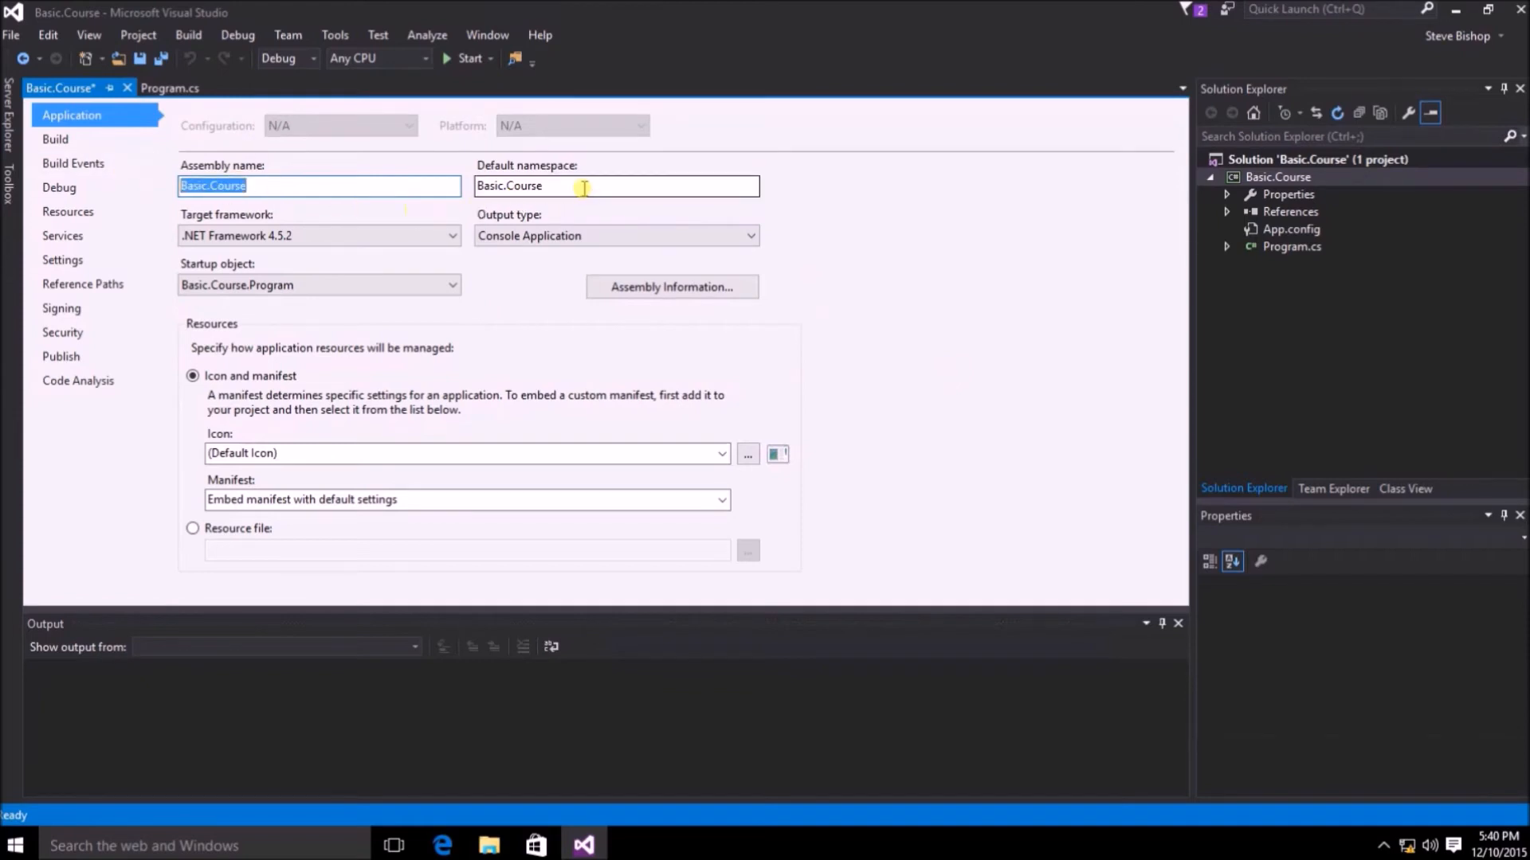
{"action": "left_click", "coordinate": [615, 186]}
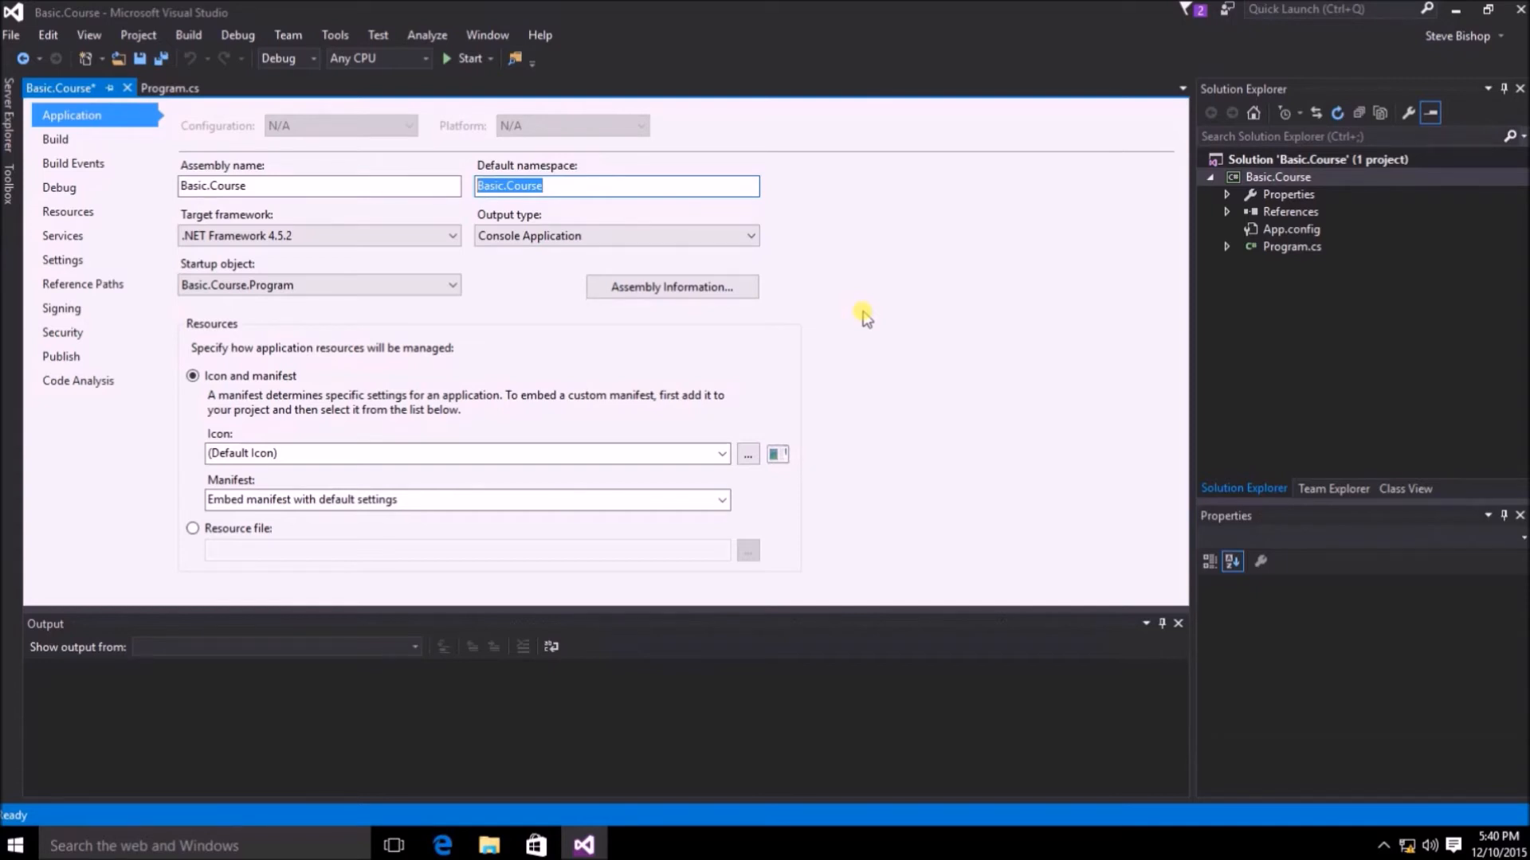
{"action": "mouse_move", "coordinate": [869, 314]}
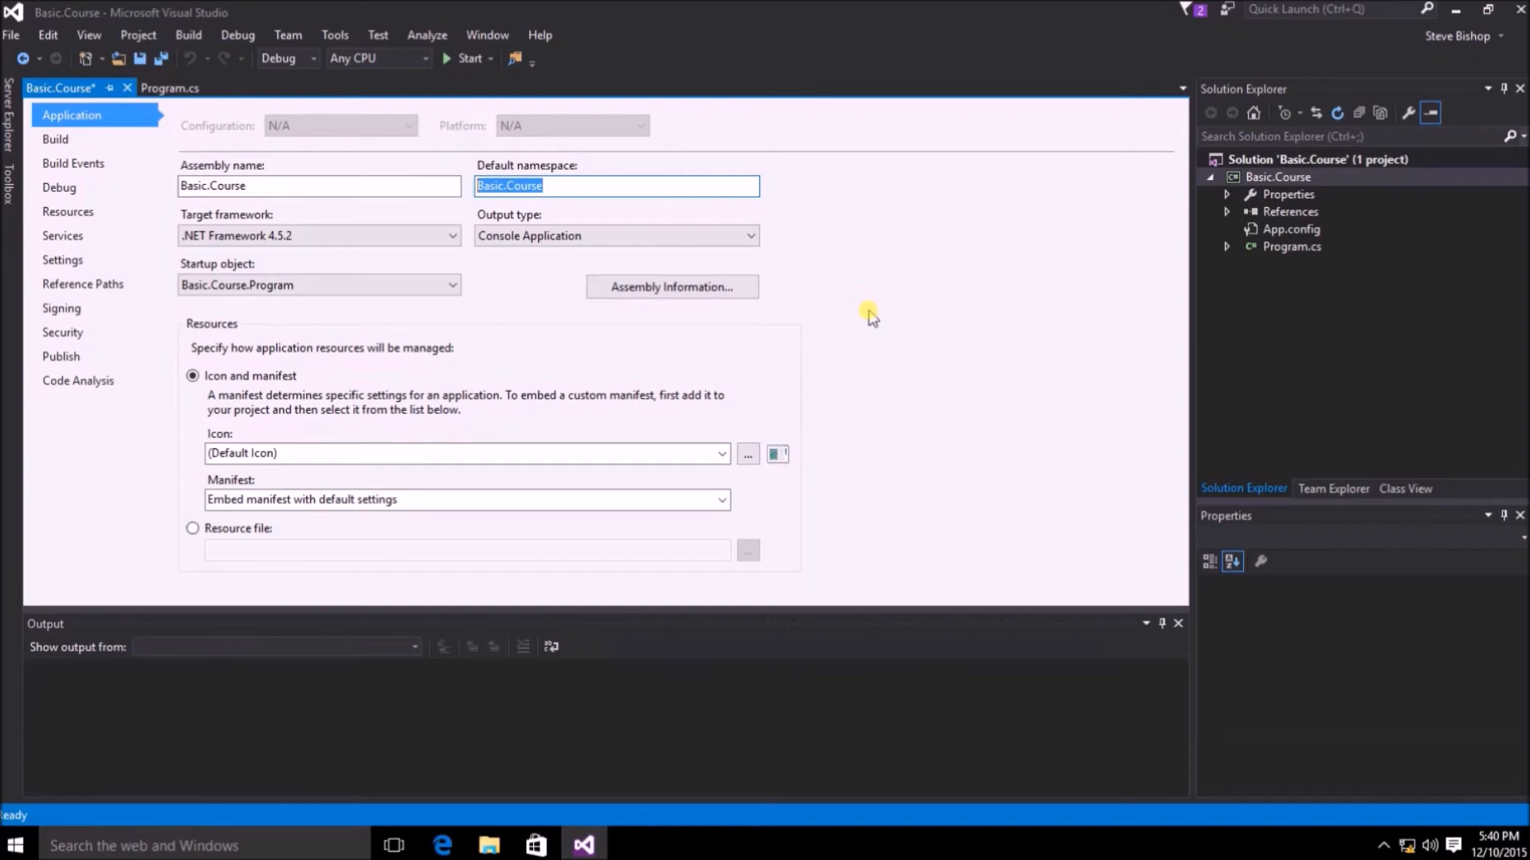
{"action": "left_click", "coordinate": [498, 292]}
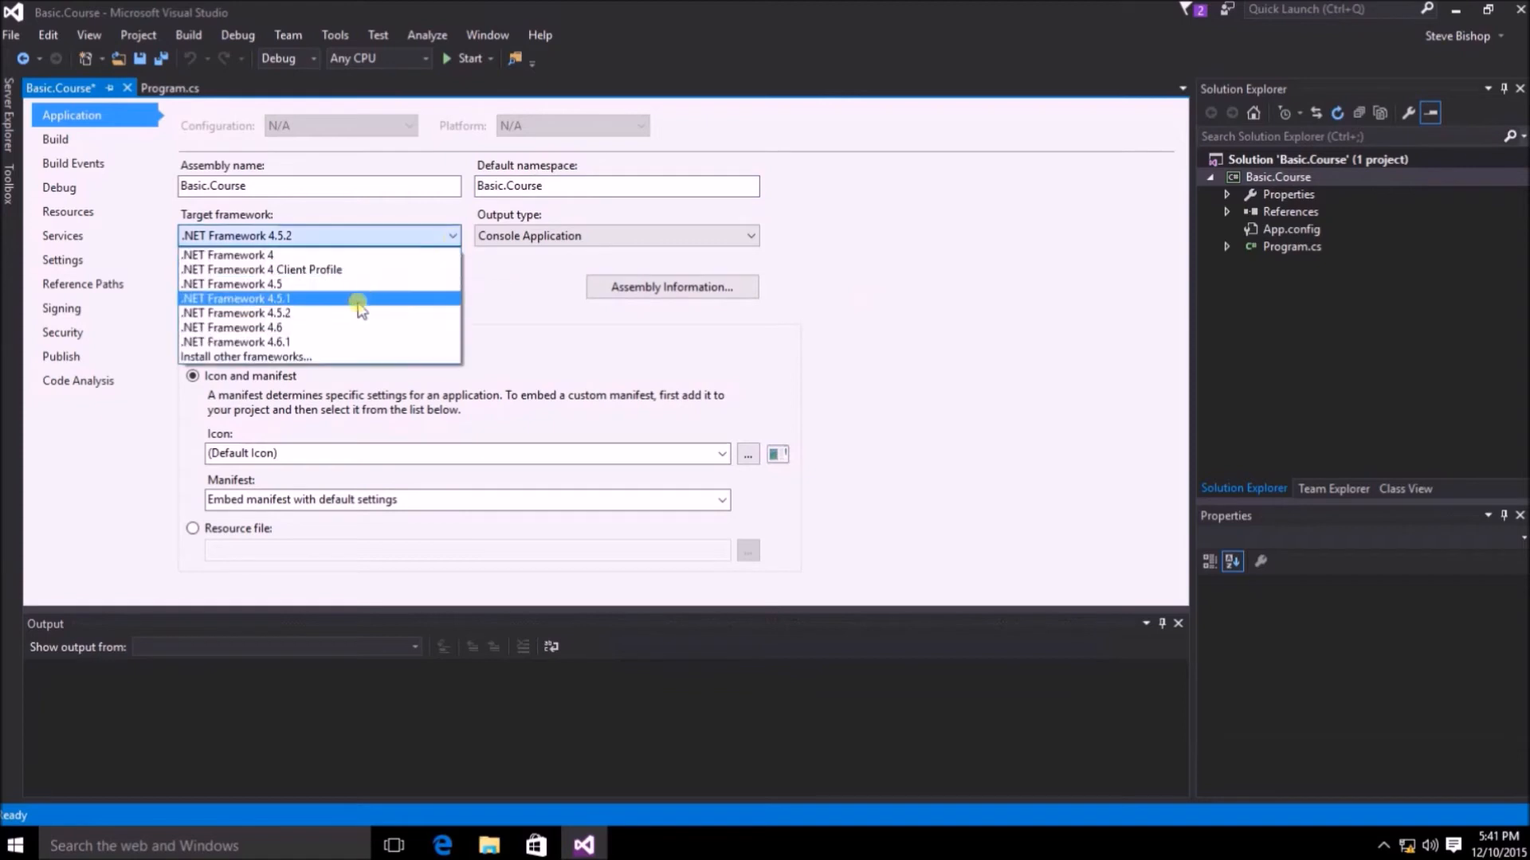
{"action": "mouse_move", "coordinate": [352, 342]}
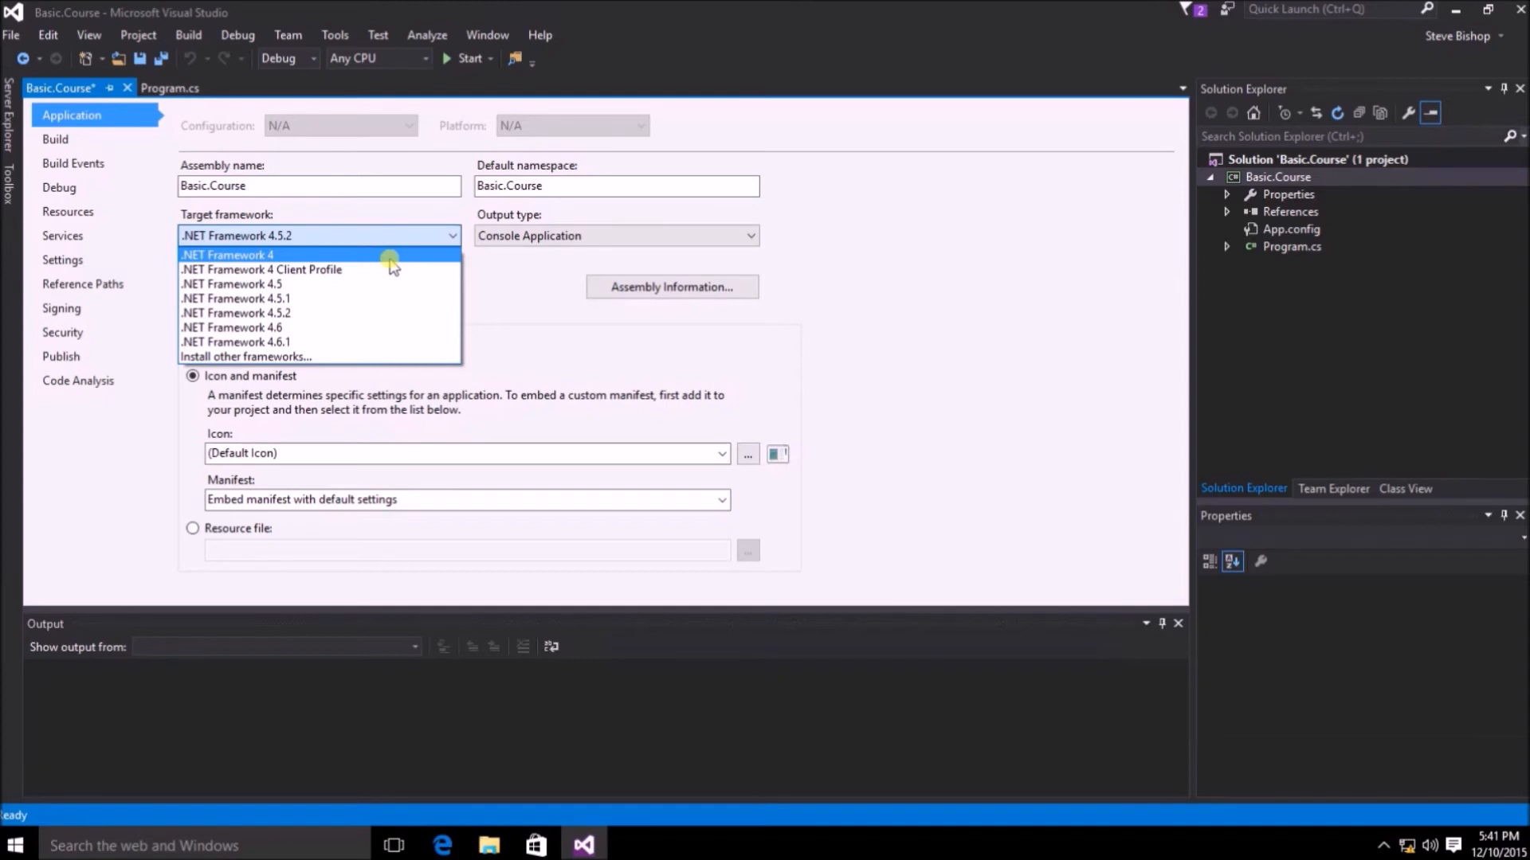
{"action": "left_click", "coordinate": [751, 235]}
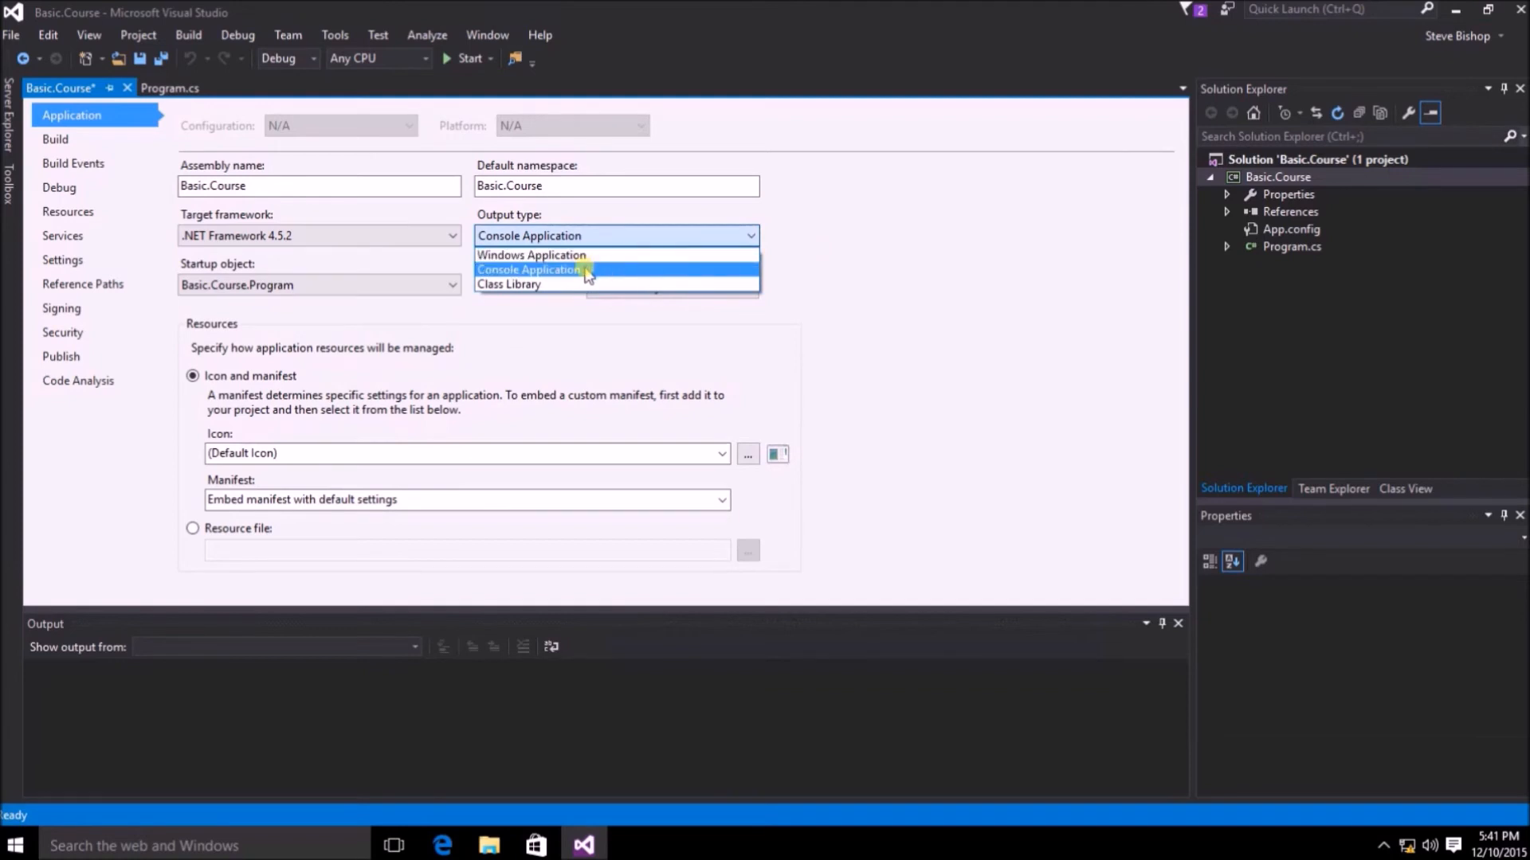
{"action": "mouse_move", "coordinate": [552, 283]}
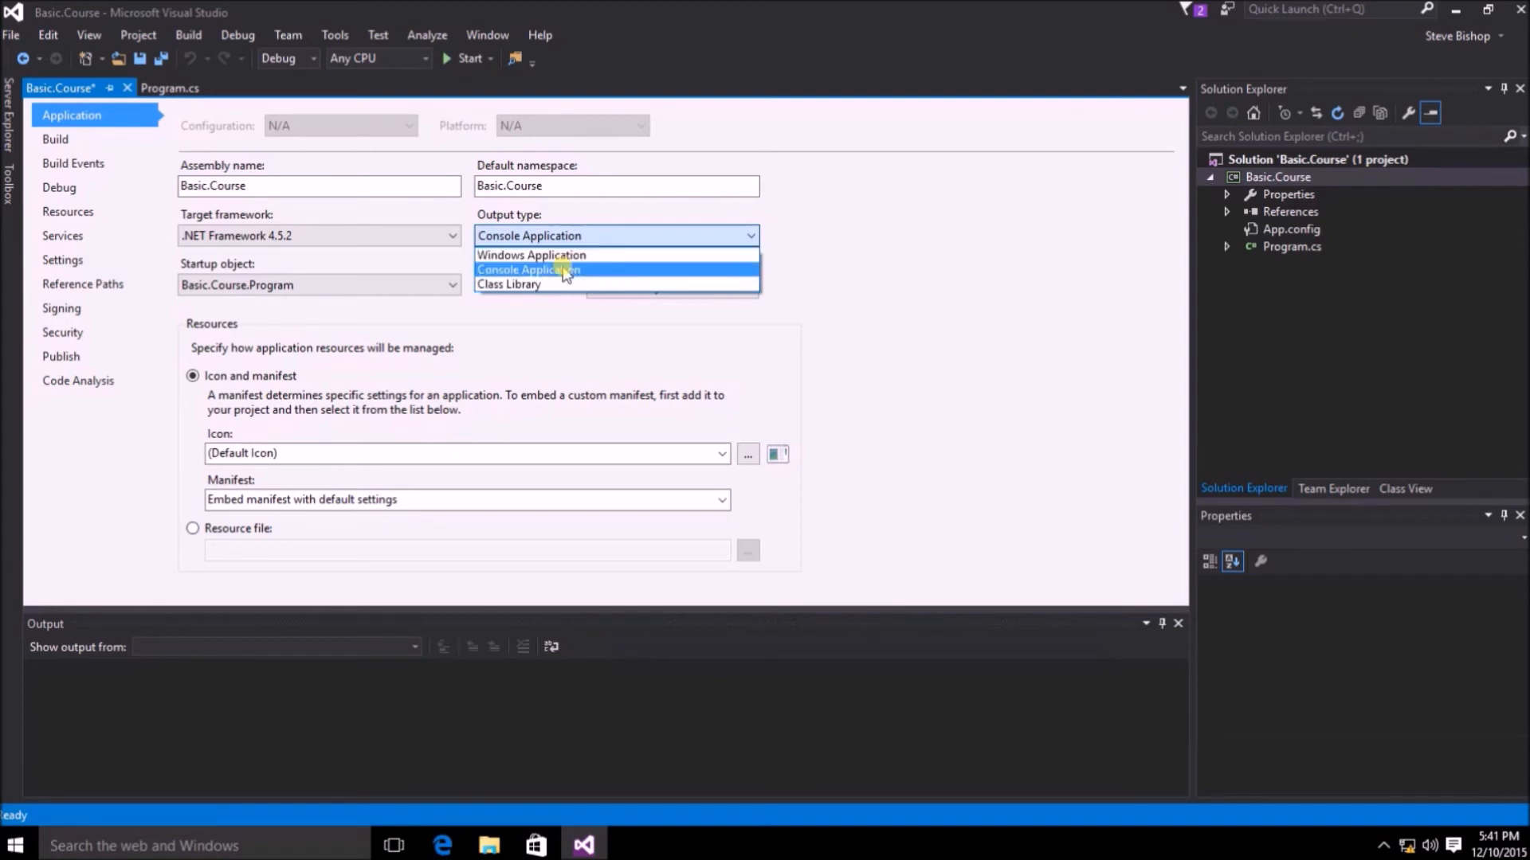
{"action": "left_click", "coordinate": [561, 270]}
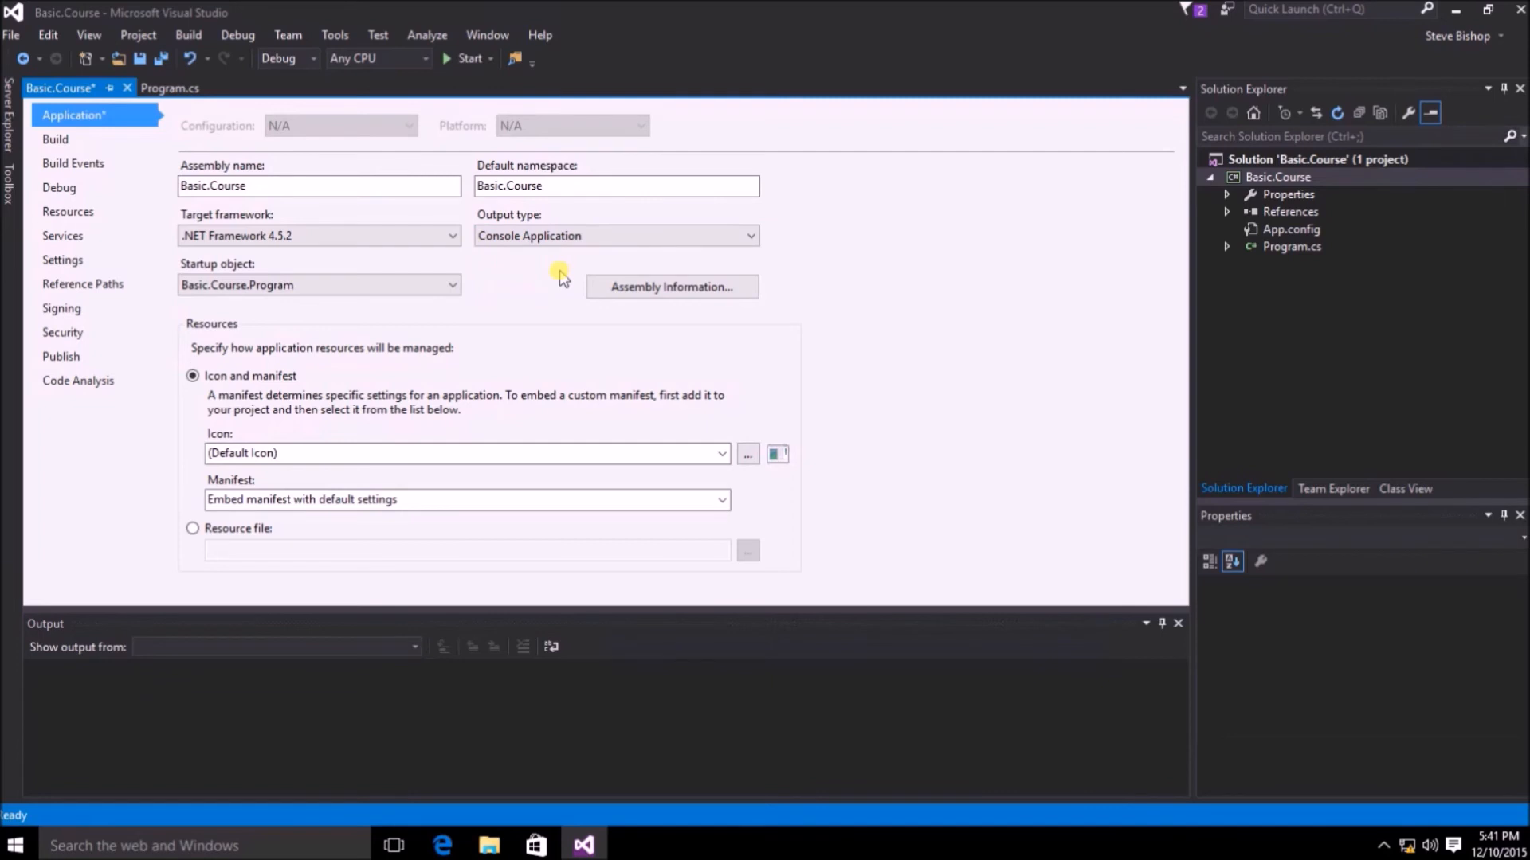
{"action": "mouse_move", "coordinate": [502, 288]}
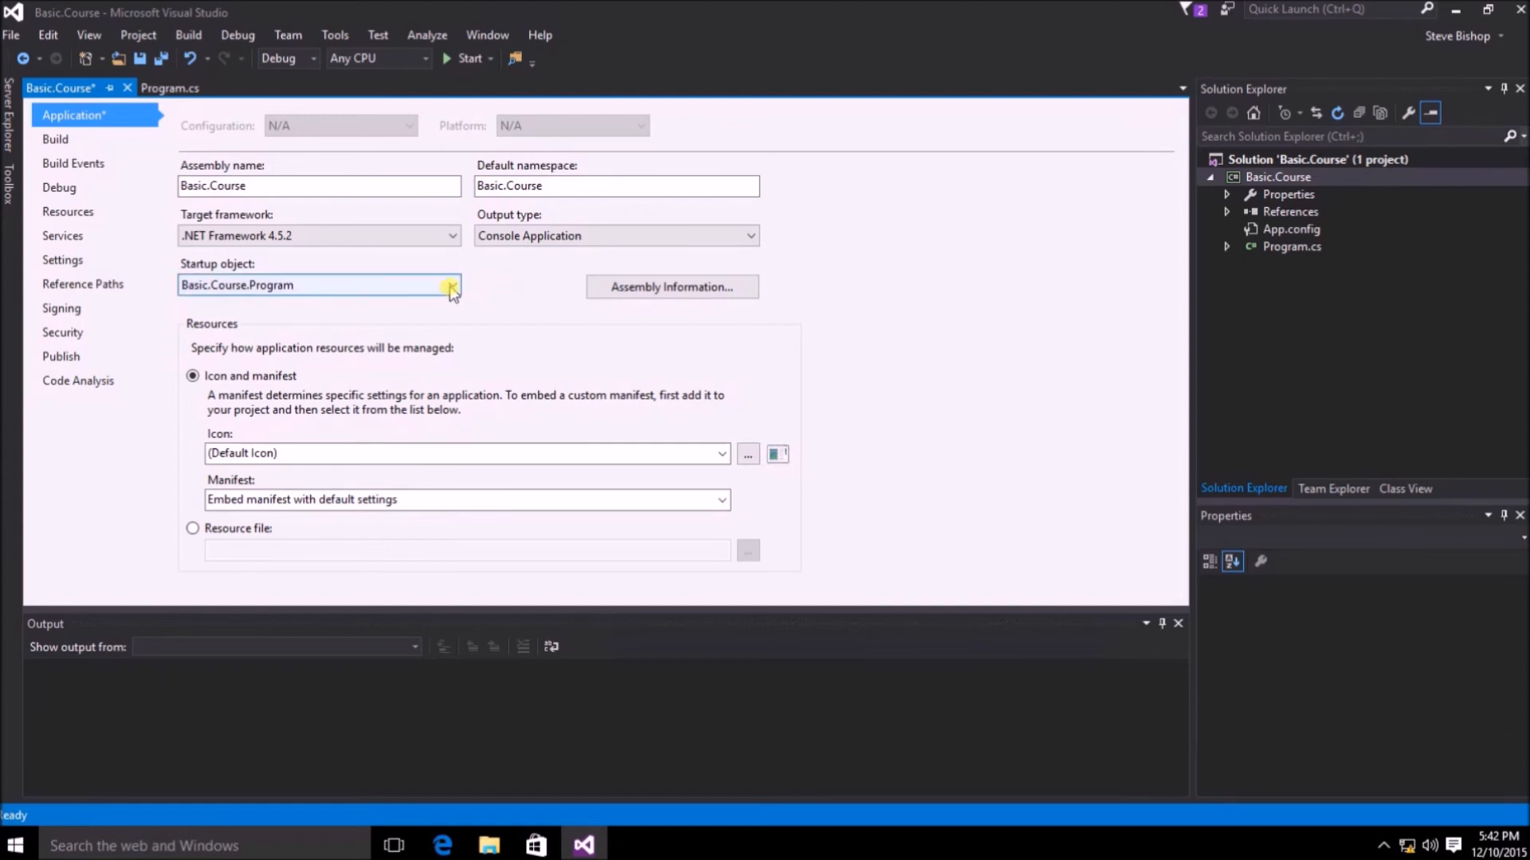
- Keep Basic.Course.Program as the startup object and switch to the Build settings
{"action": "left_click", "coordinate": [449, 286]}
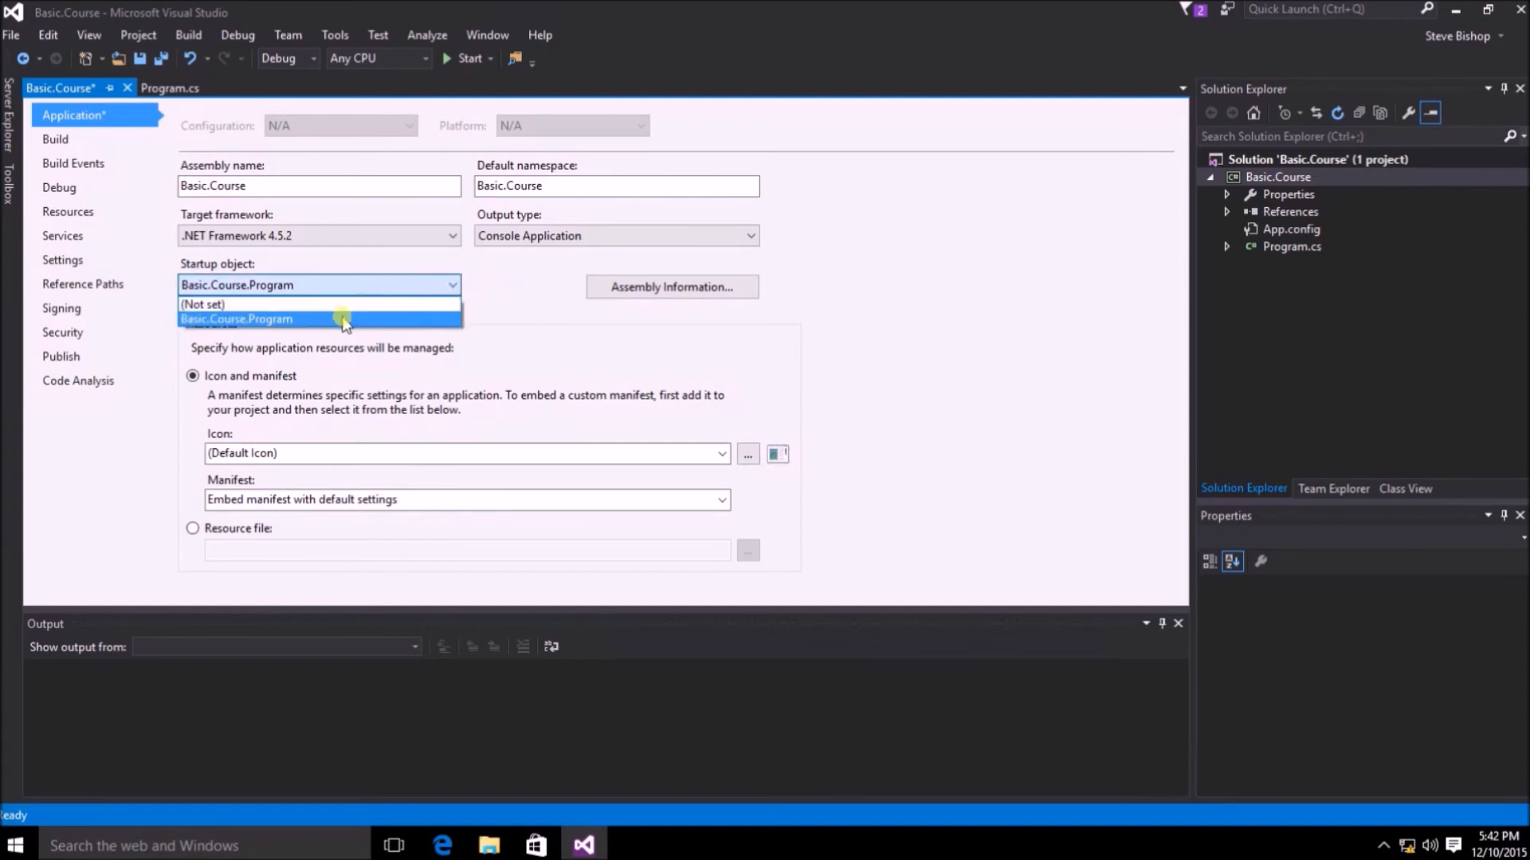
{"action": "left_click", "coordinate": [237, 319]}
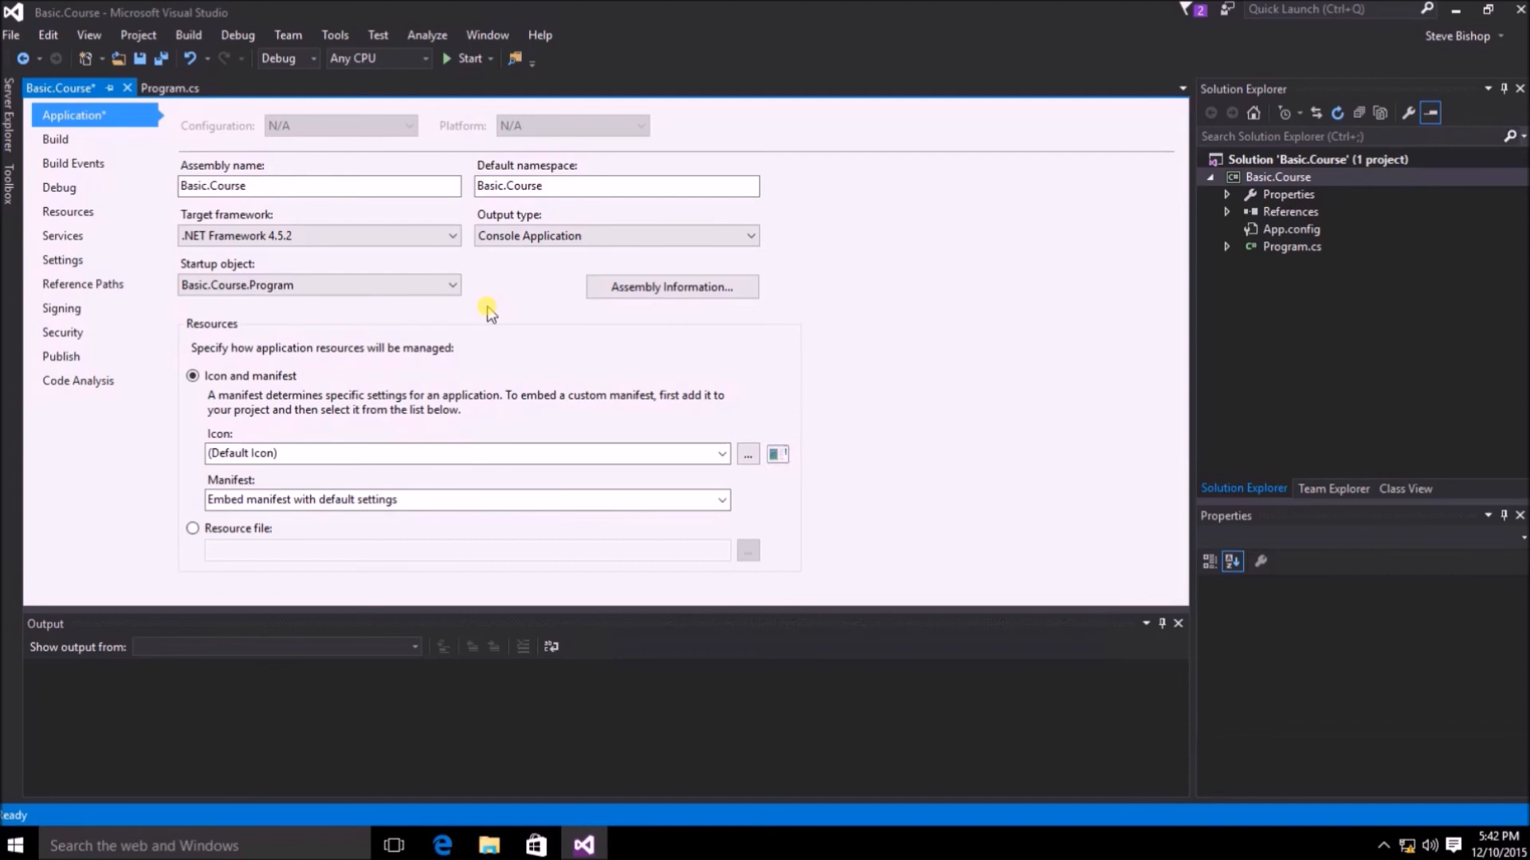
{"action": "left_click", "coordinate": [55, 138]}
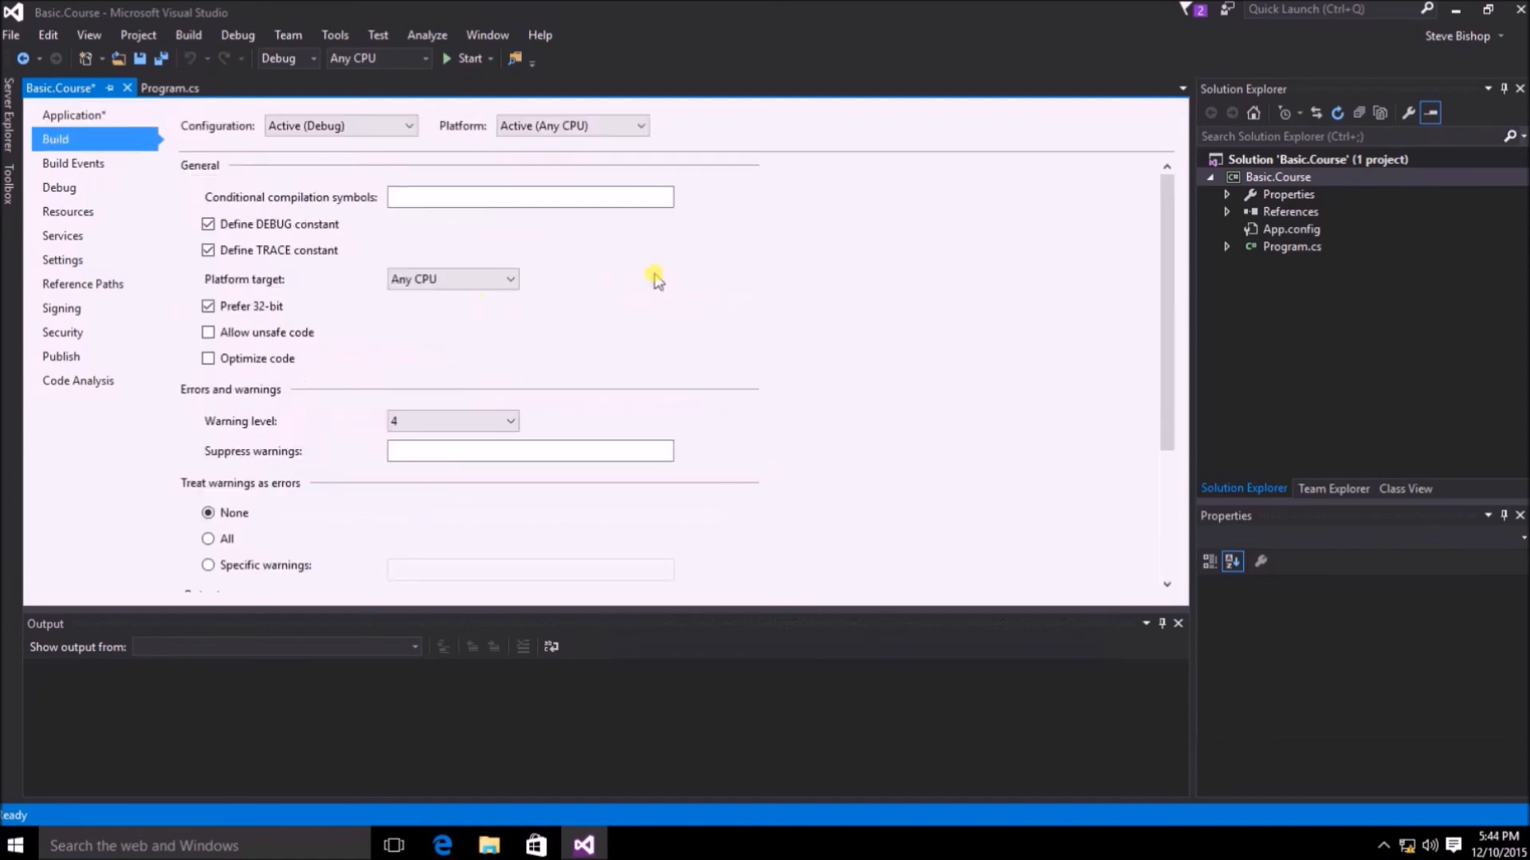
{"action": "mouse_move", "coordinate": [563, 294]}
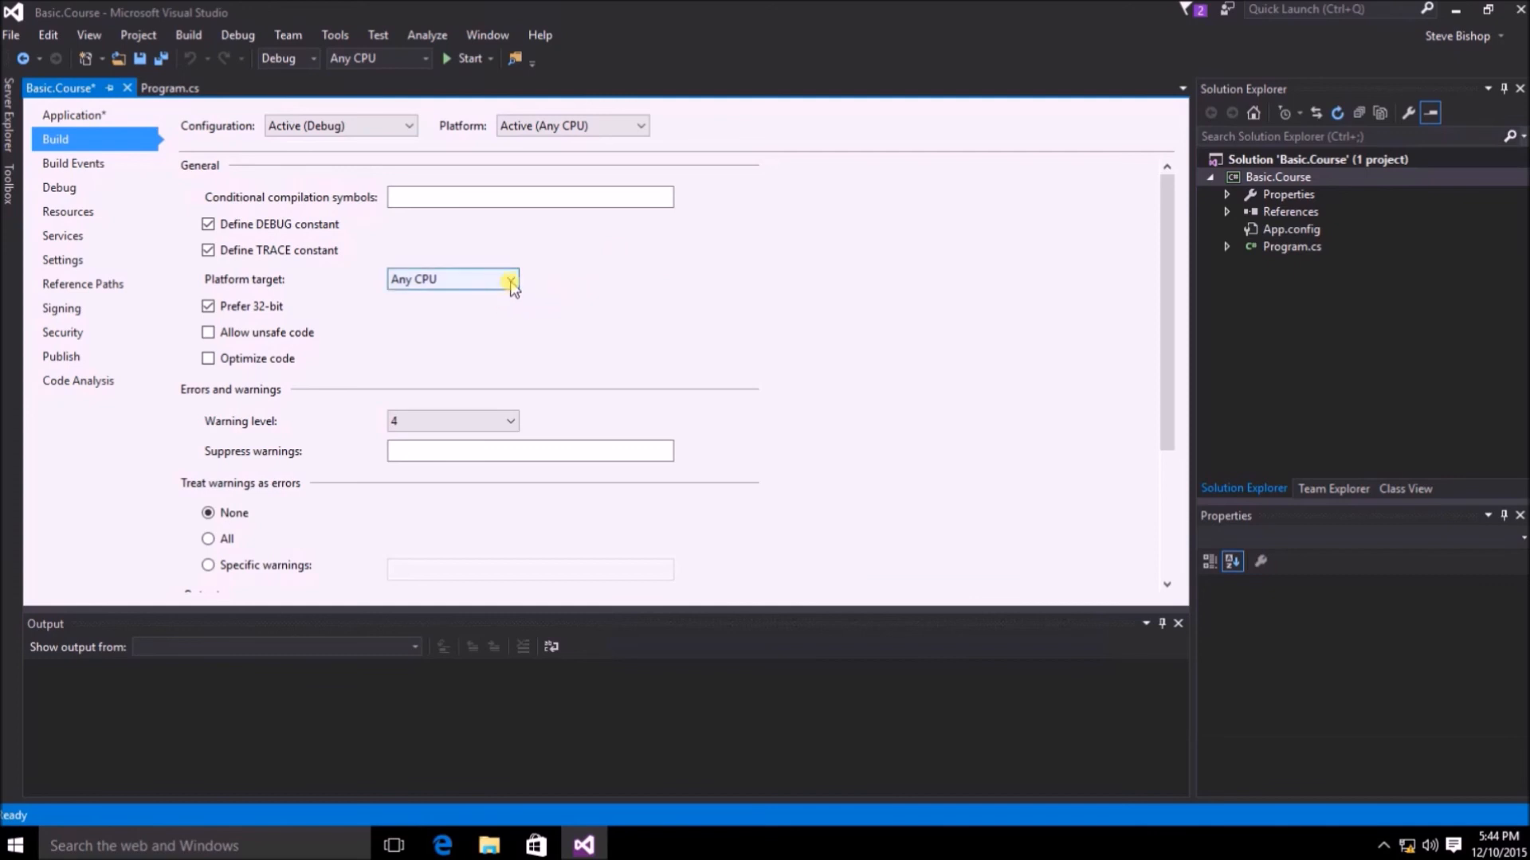
- Reselect Any CPU as Basic.Course's platform target and save the project properties
{"action": "left_click", "coordinate": [509, 279]}
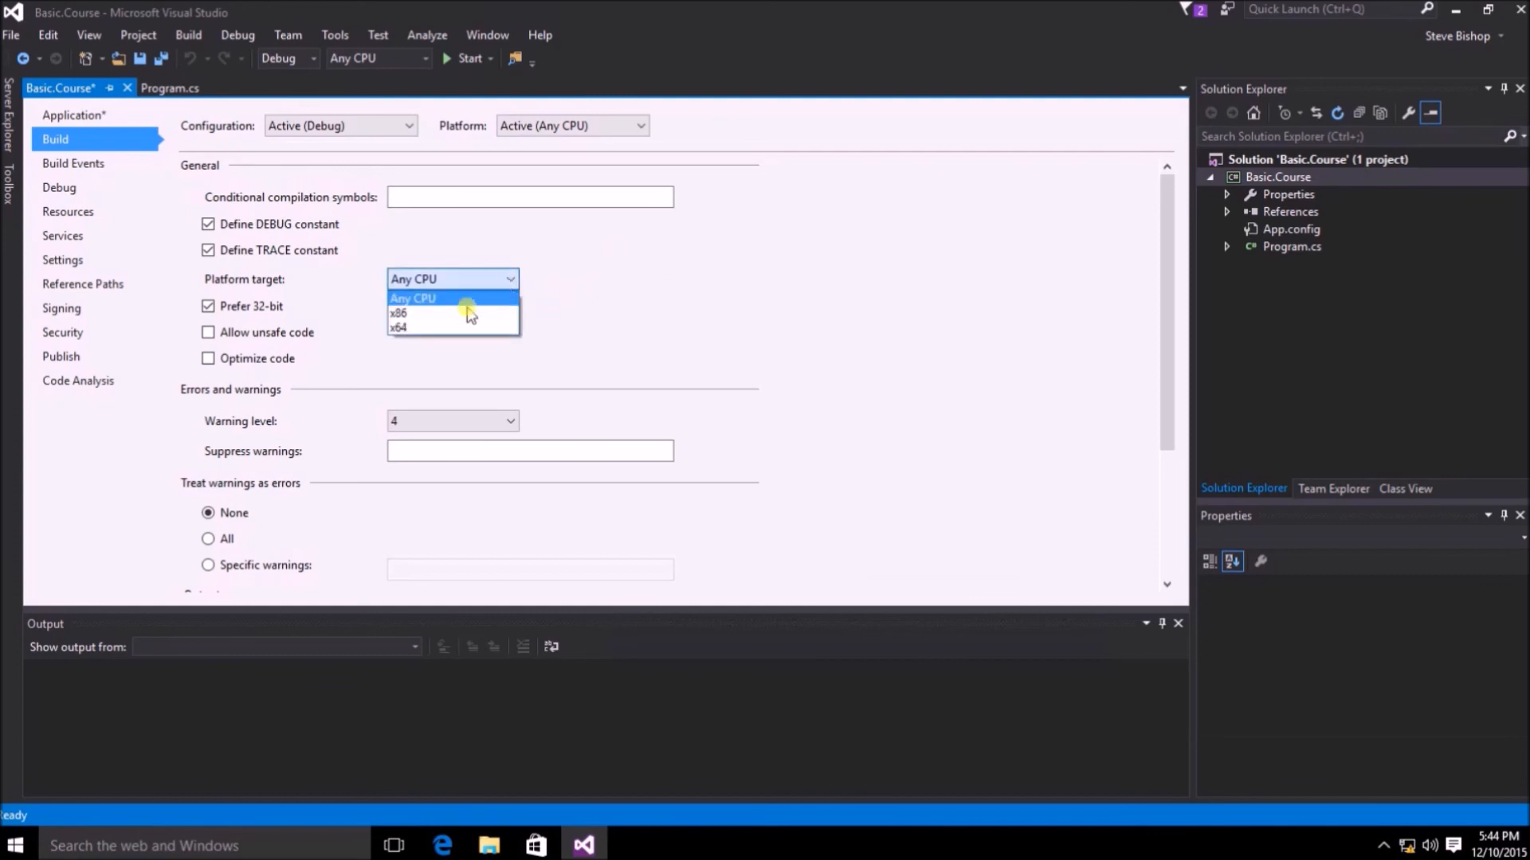
{"action": "mouse_move", "coordinate": [439, 314]}
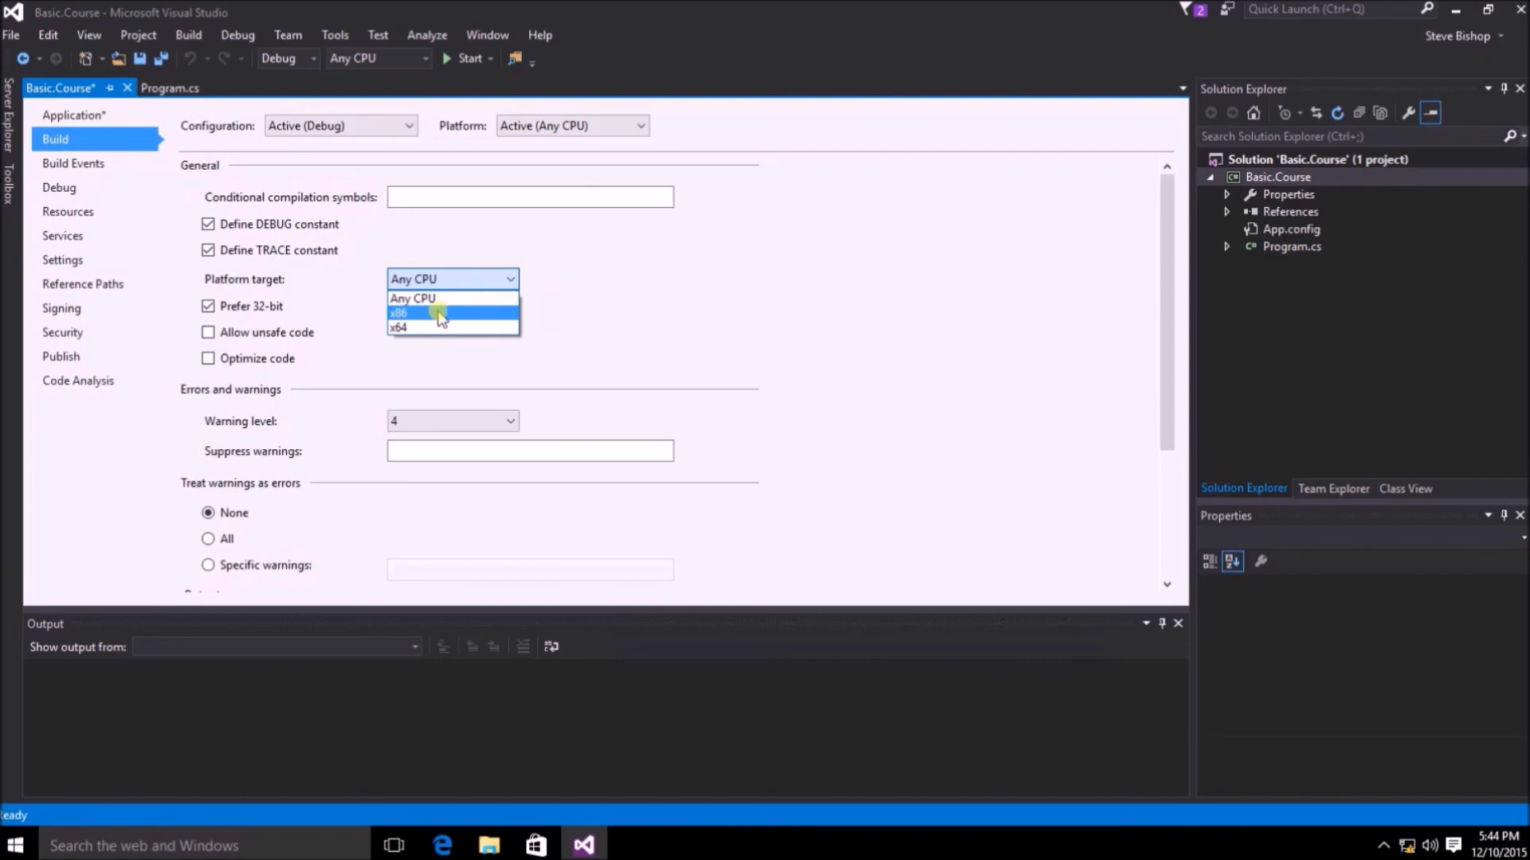
{"action": "mouse_move", "coordinate": [429, 327]}
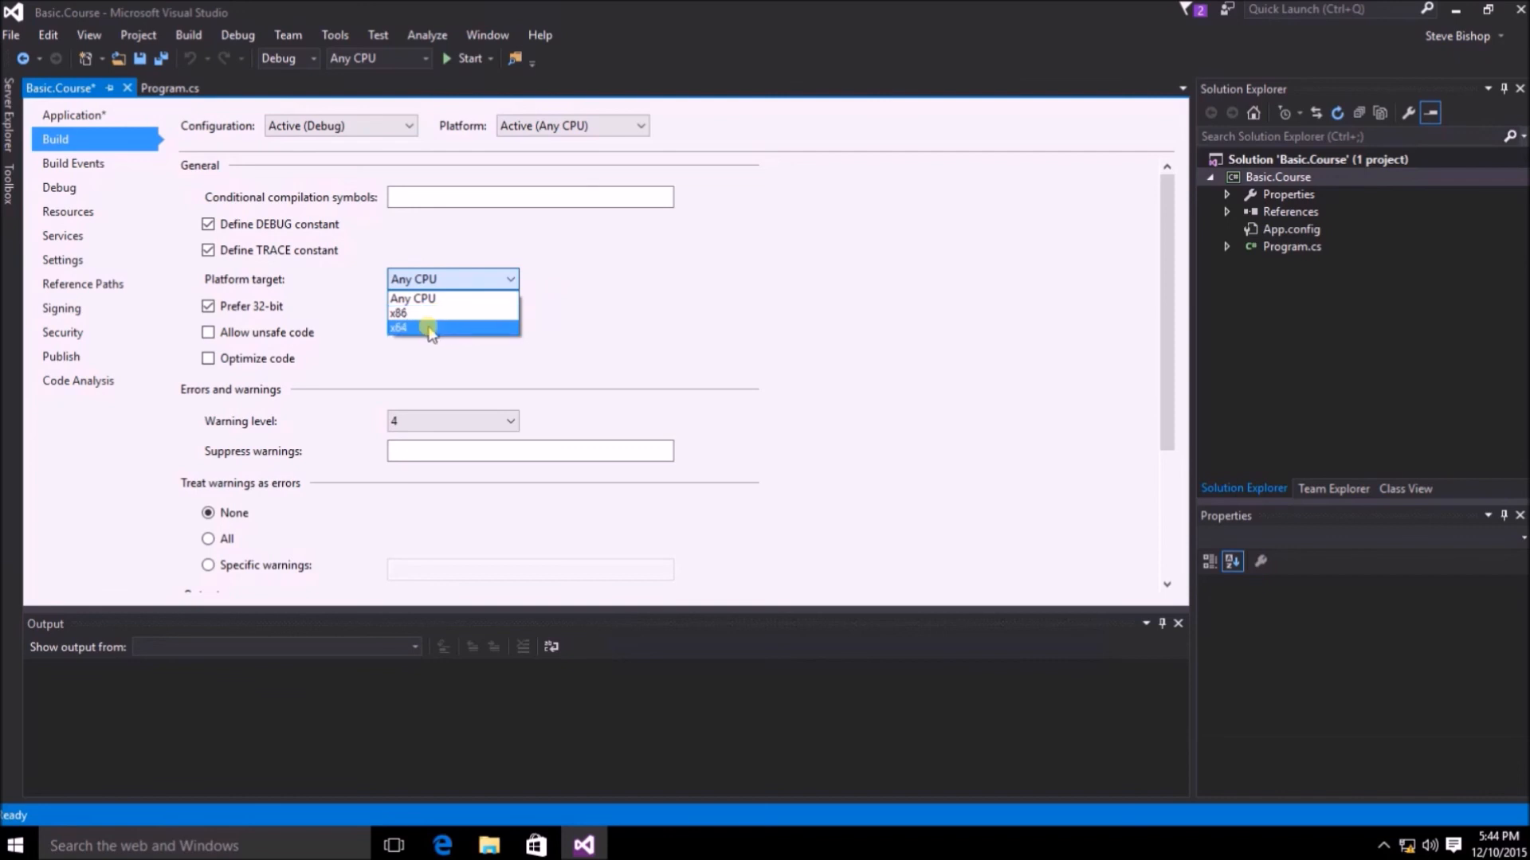
{"action": "mouse_move", "coordinate": [449, 300]}
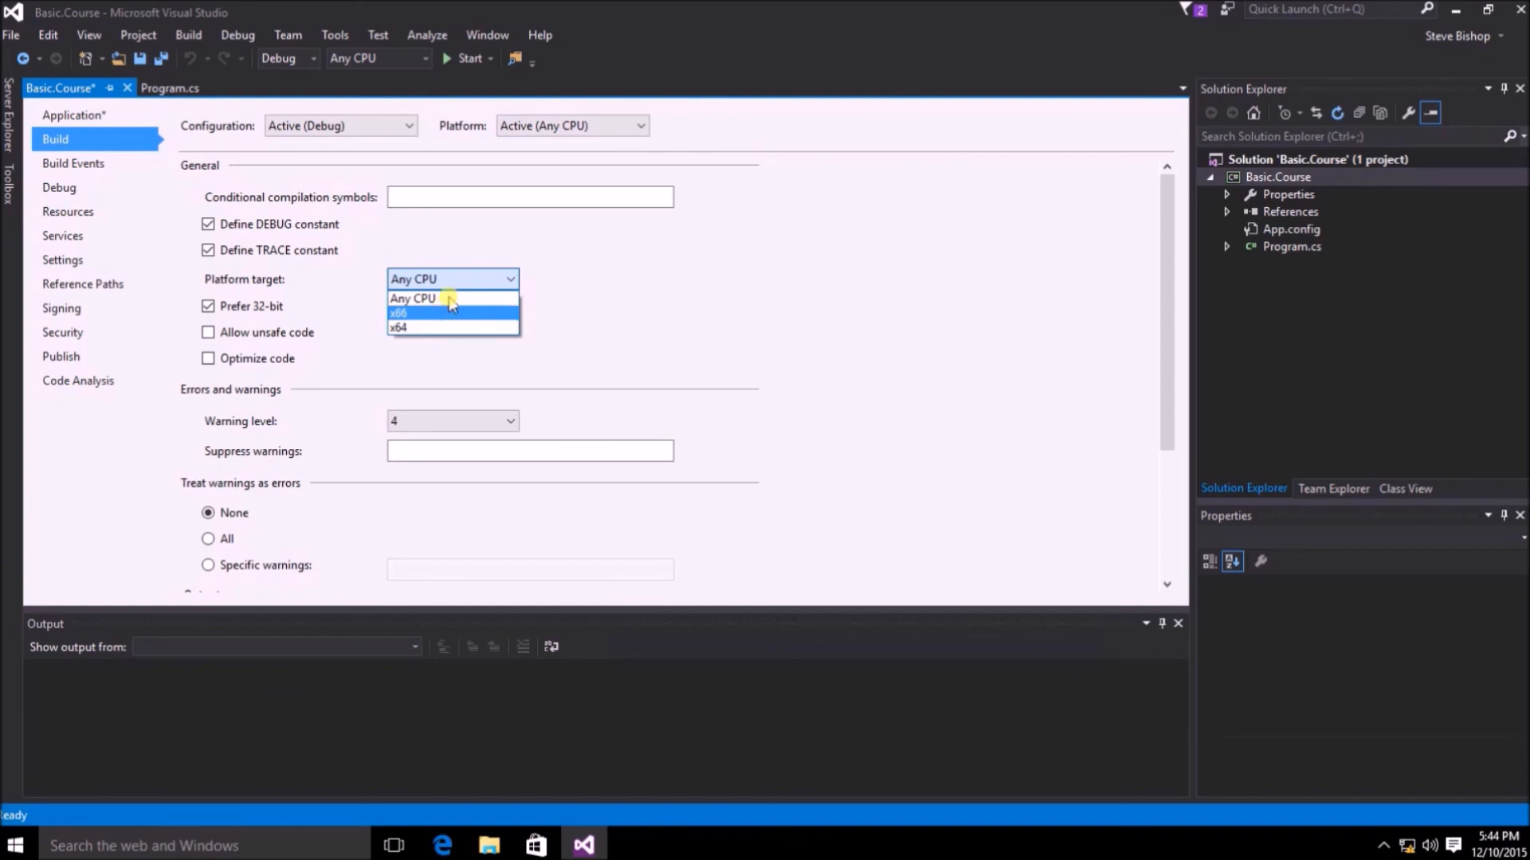
{"action": "left_click", "coordinate": [412, 299]}
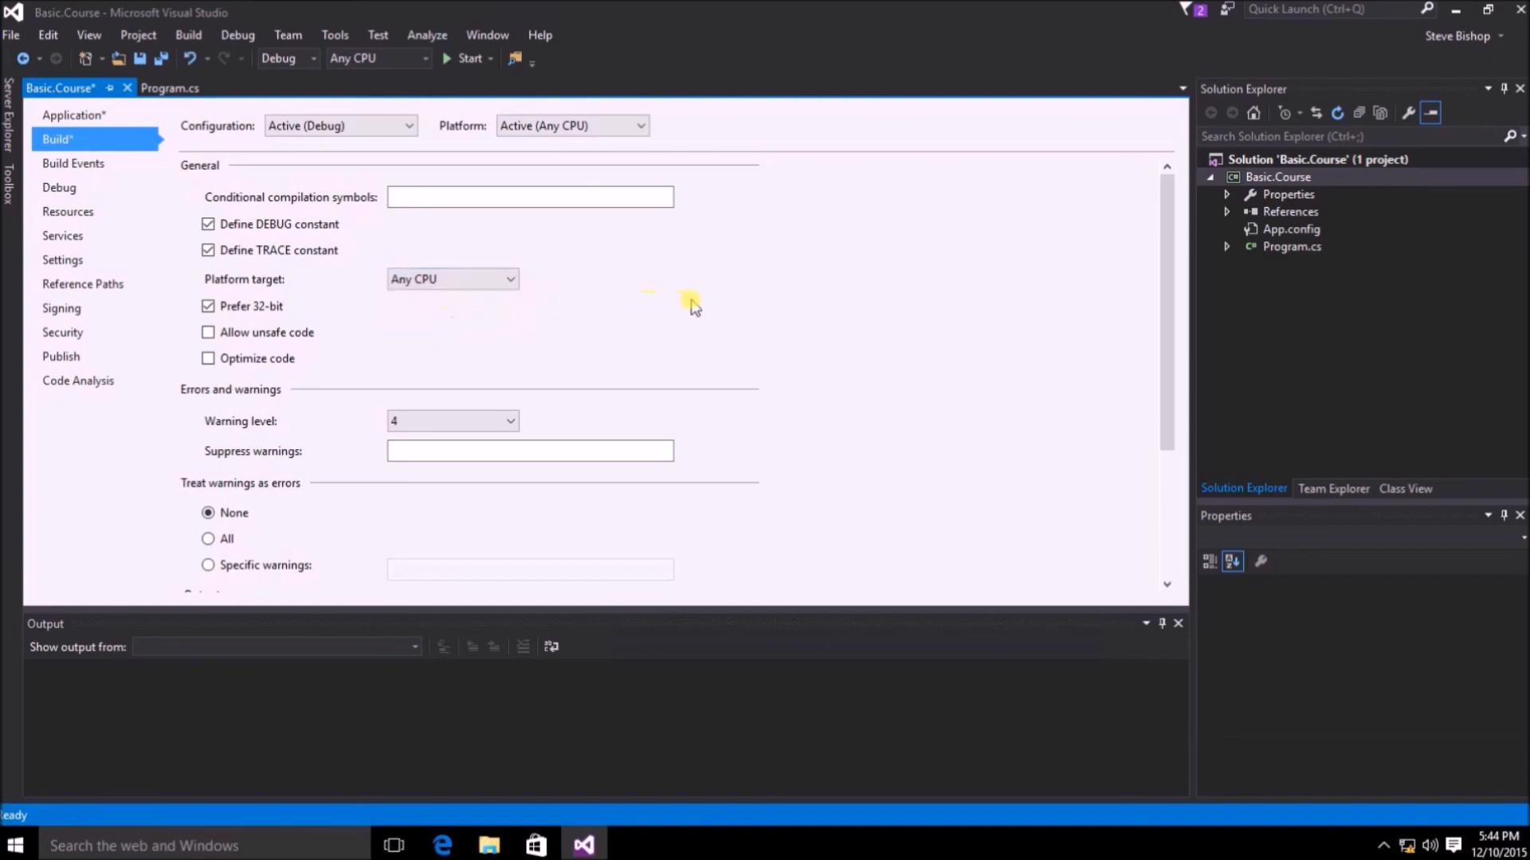
{"action": "left_click", "coordinate": [530, 196]}
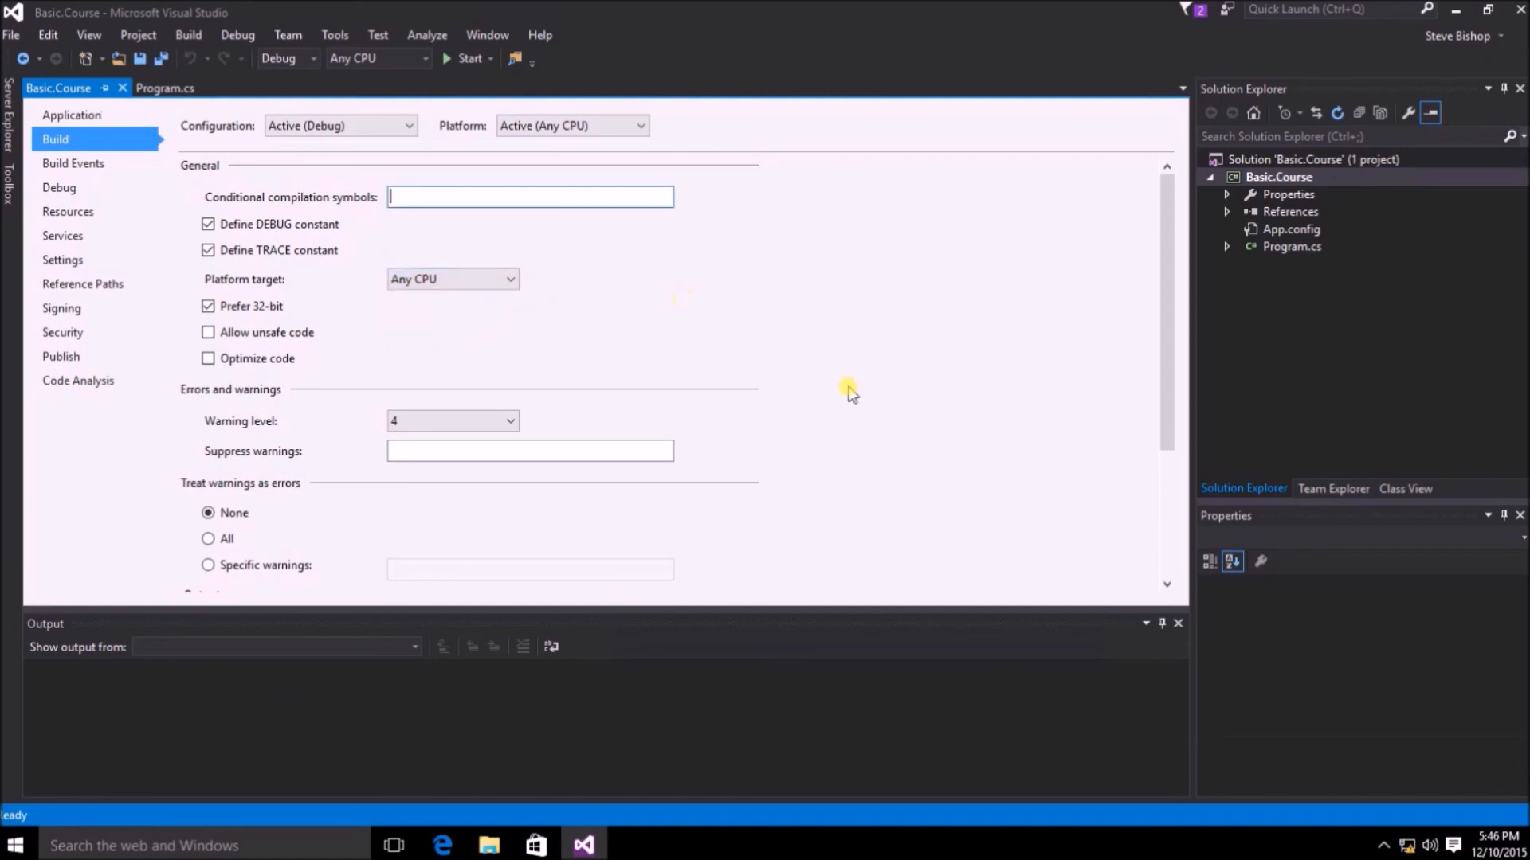